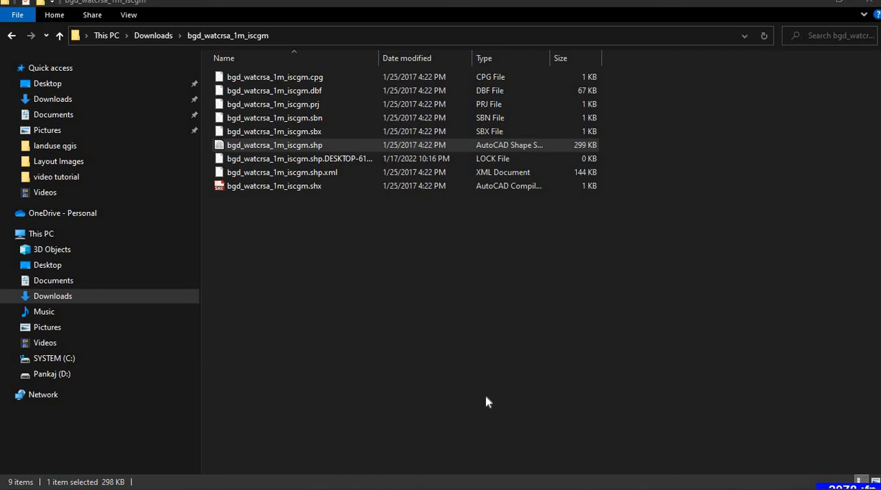
mouse_move(338, 422)
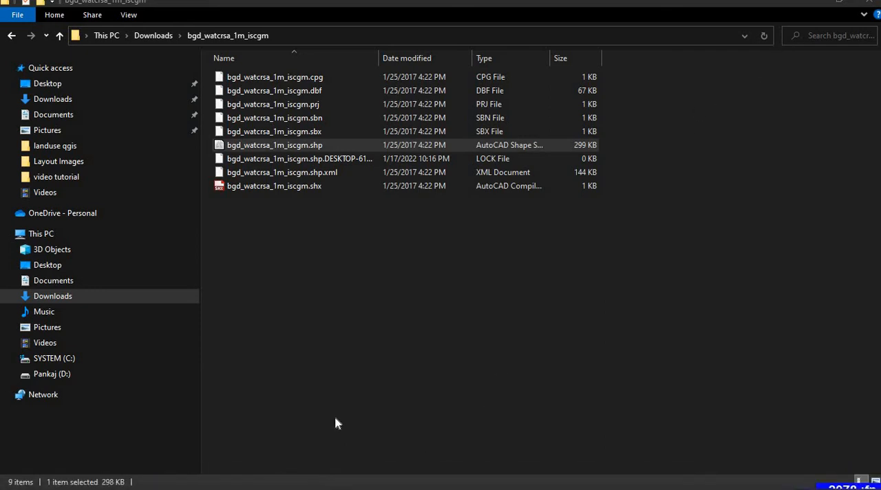
mouse_move(346, 419)
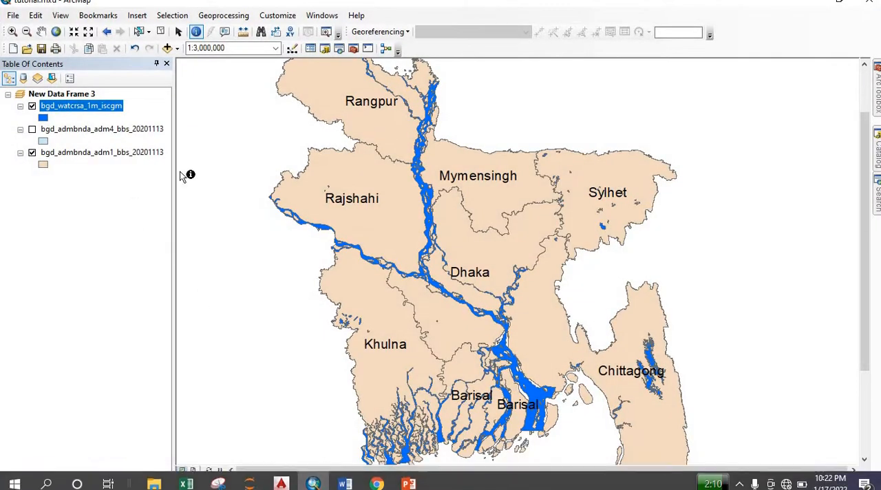
- Switch off the bgd_watcrsa_1m_iscgm rivers layer, leaving only division boundaries visible
scroll(down, 3)
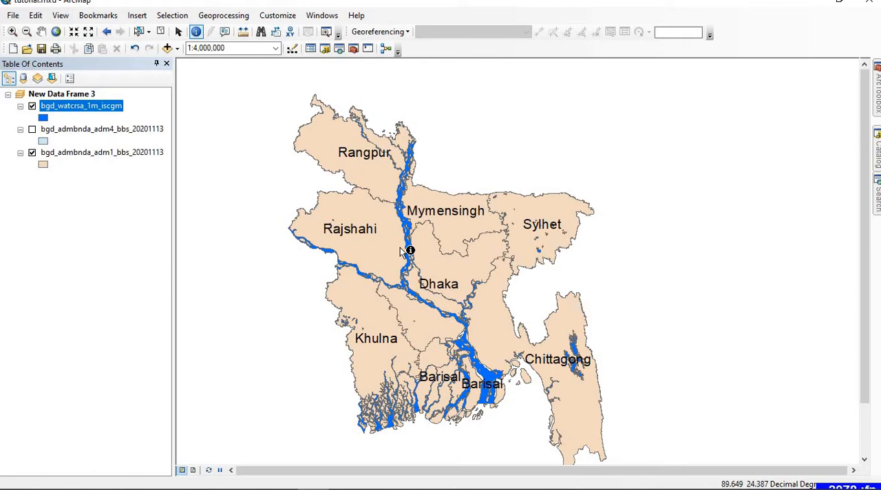
mouse_move(405, 180)
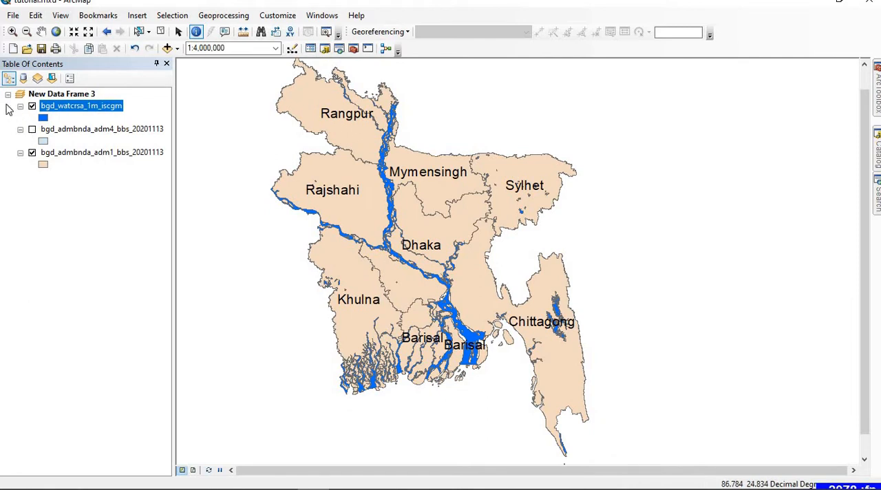
click(33, 106)
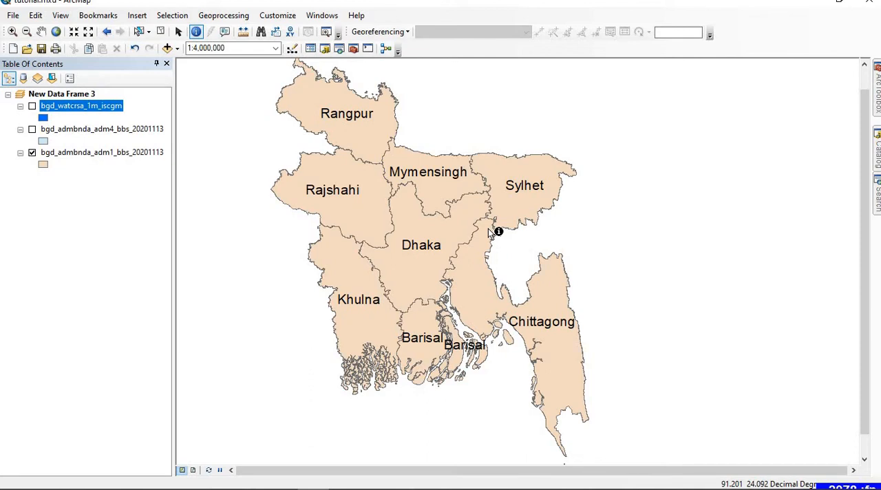
mouse_move(146, 218)
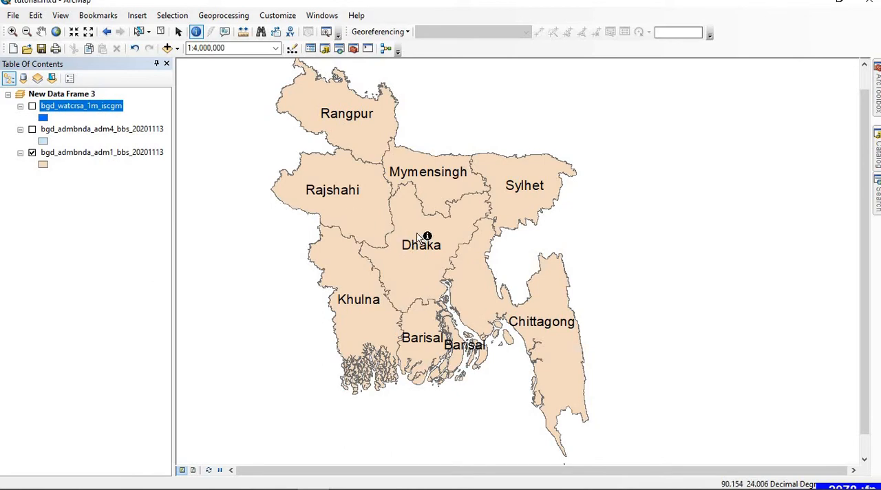
- Identify the Dhaka division on the map and dismiss its attribute results
click(422, 241)
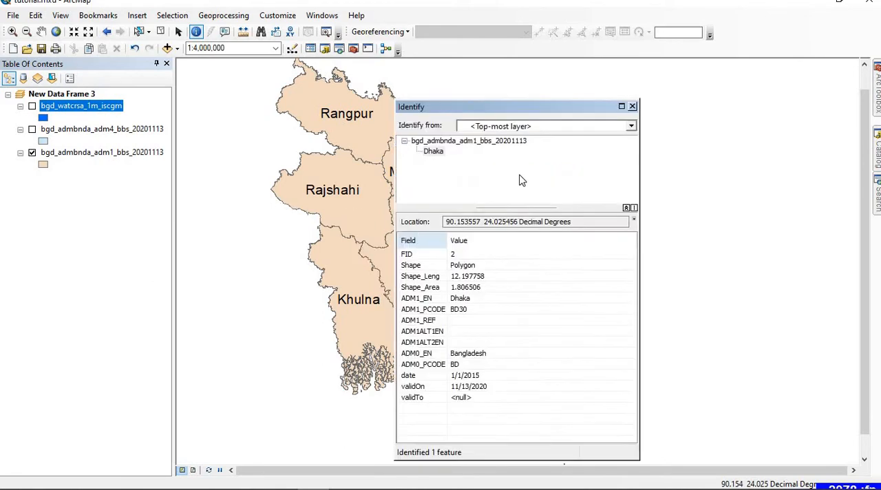
click(632, 106)
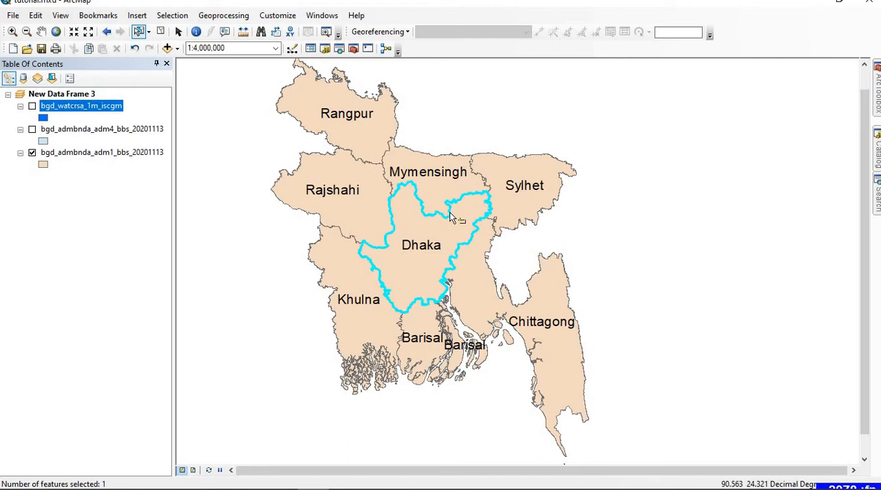
mouse_move(427, 237)
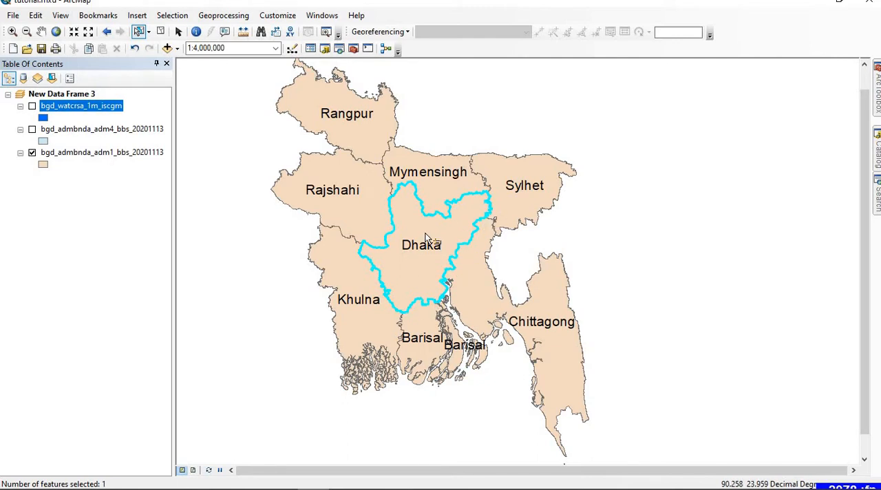
mouse_move(427, 234)
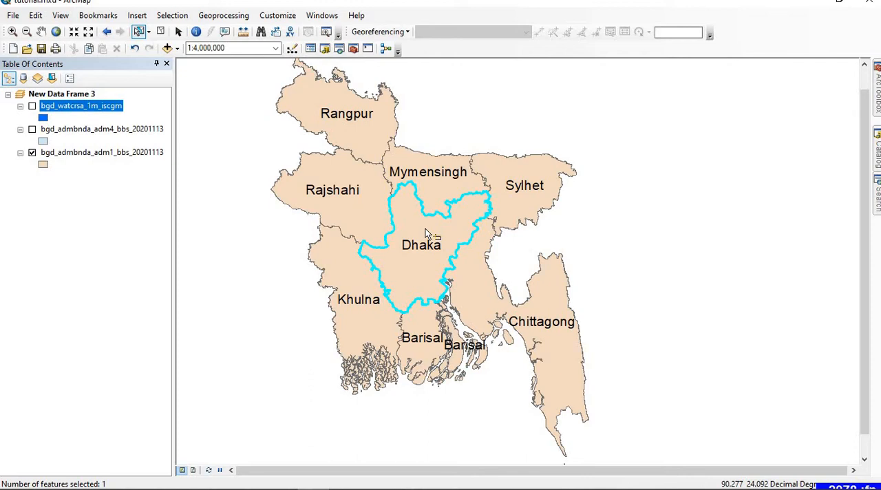
mouse_move(222, 173)
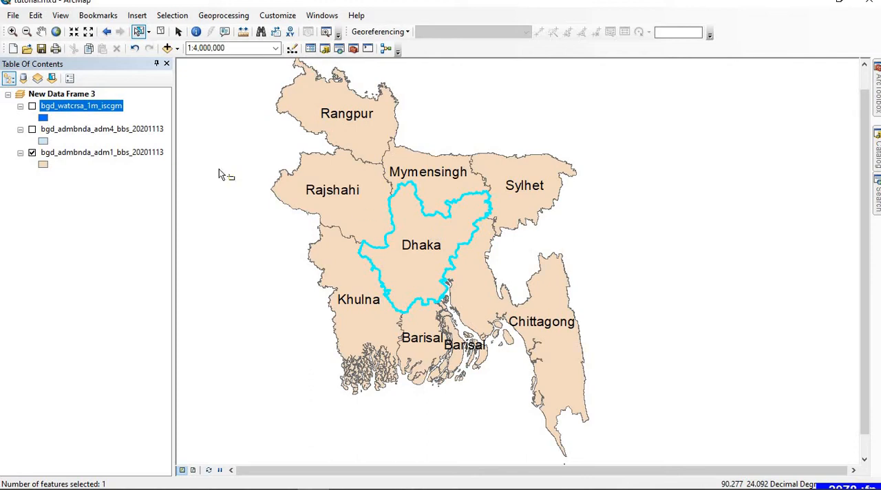
- Export the selected Dhaka division from the adm1 layer to dhaka.shp and add it to the map
click(102, 151)
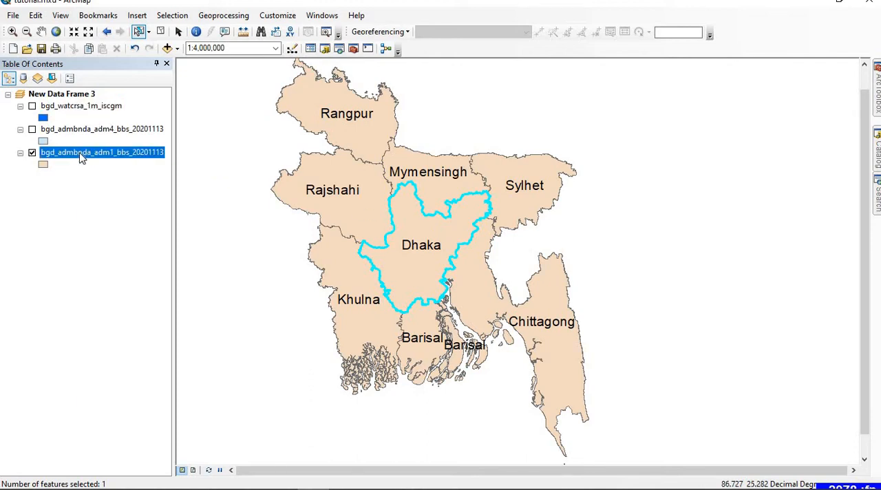
right_click(102, 151)
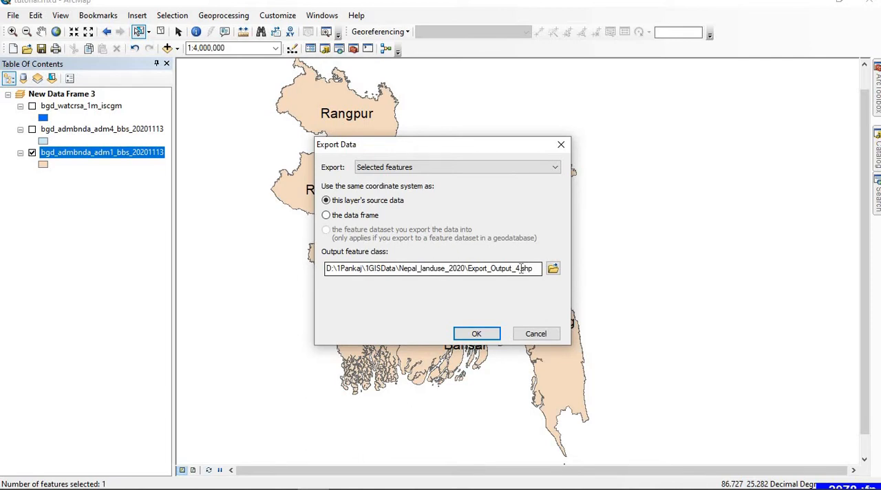
double_click(496, 269)
text(dhaka)
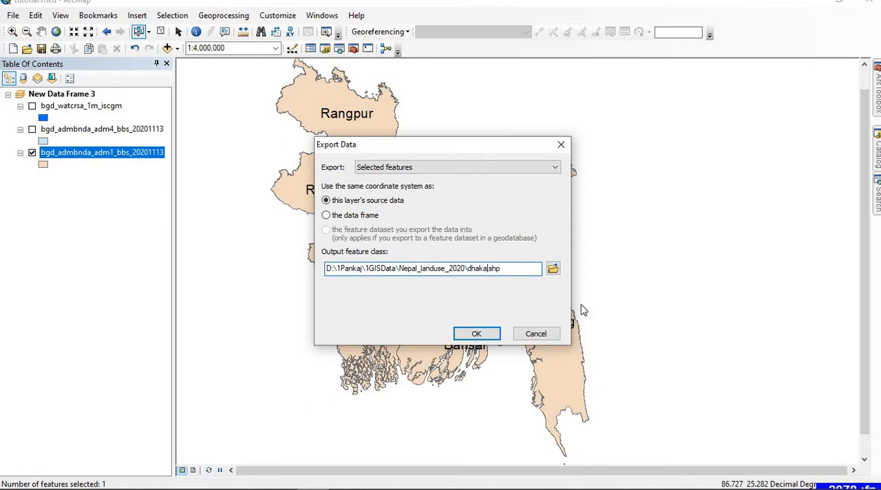
click(476, 333)
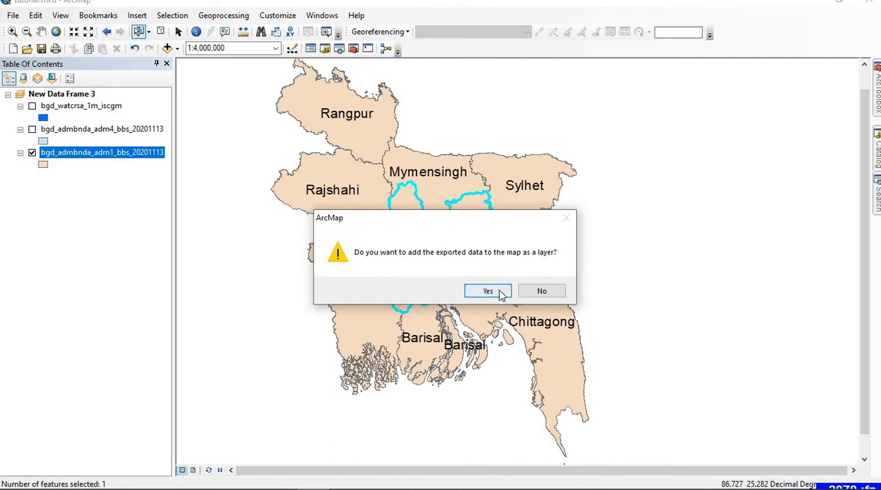
click(487, 291)
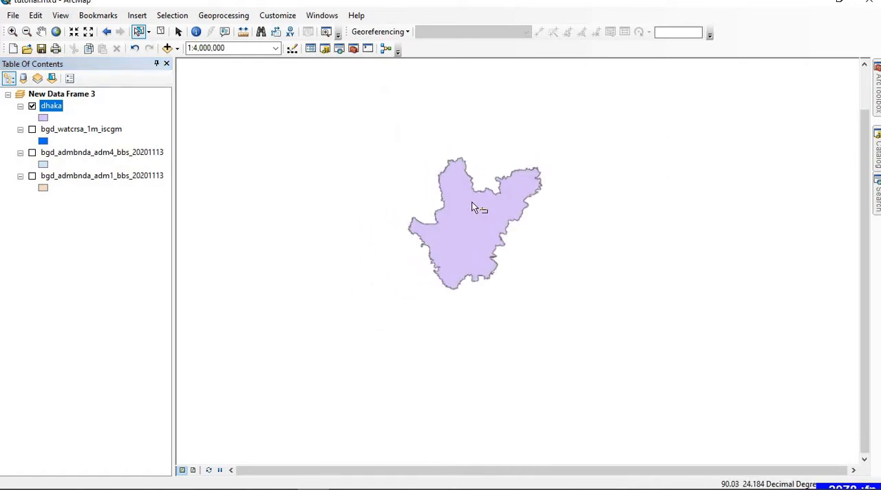
drag(480, 207, 457, 218)
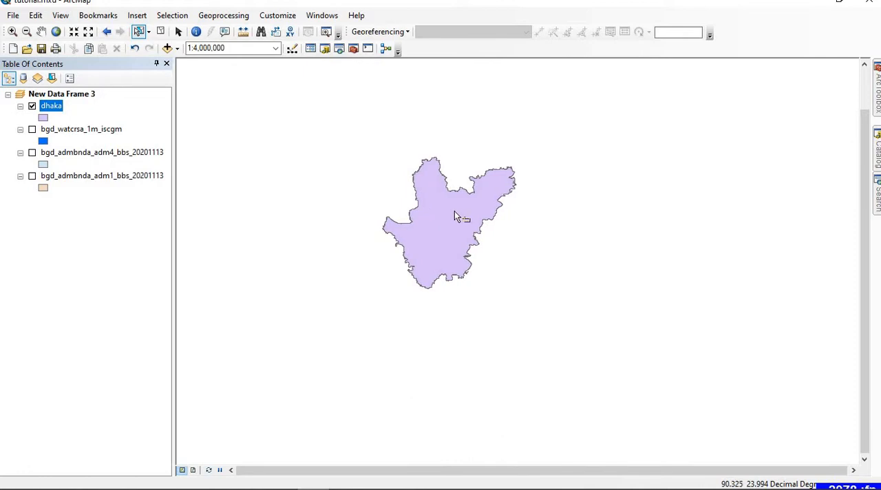
mouse_move(438, 214)
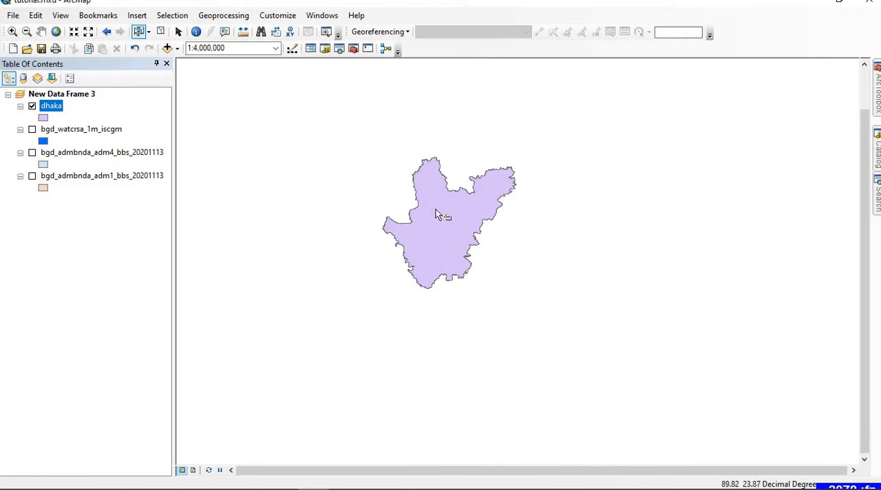
mouse_move(467, 210)
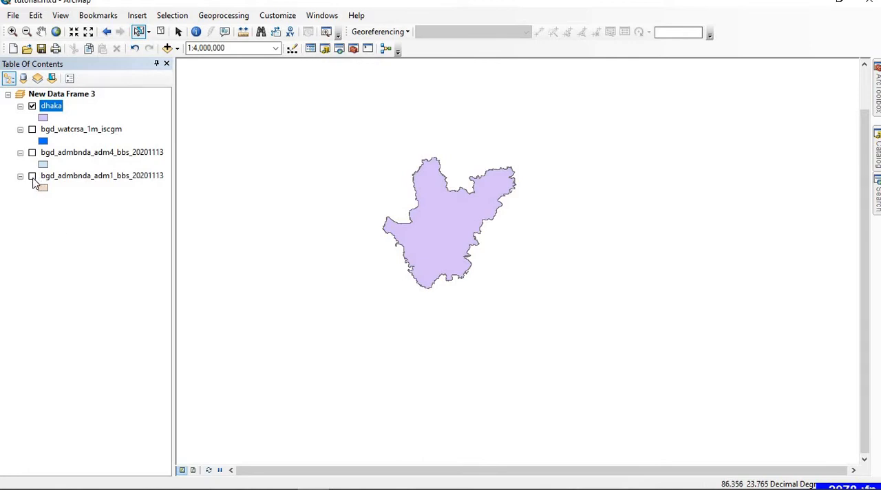
click(31, 175)
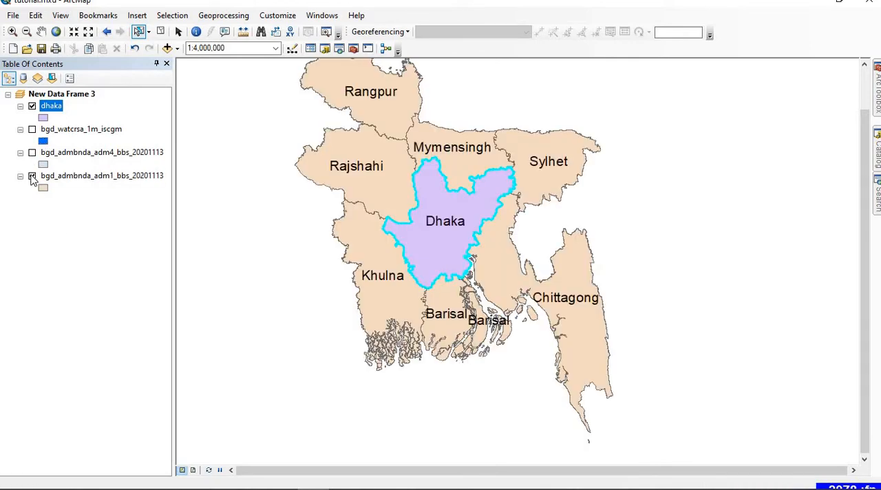
click(30, 177)
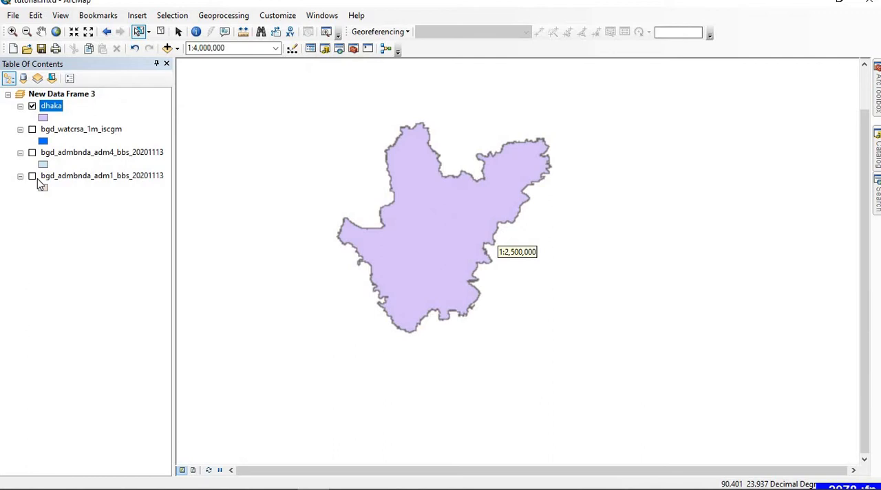
click(31, 177)
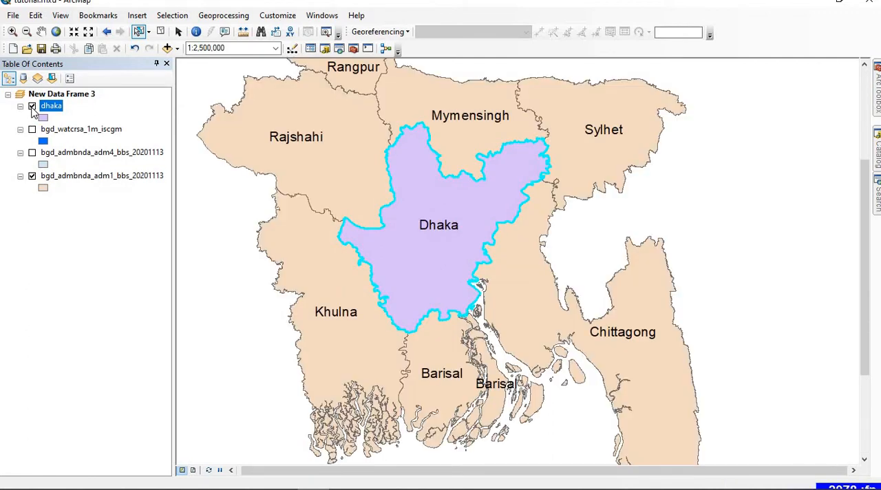
click(33, 106)
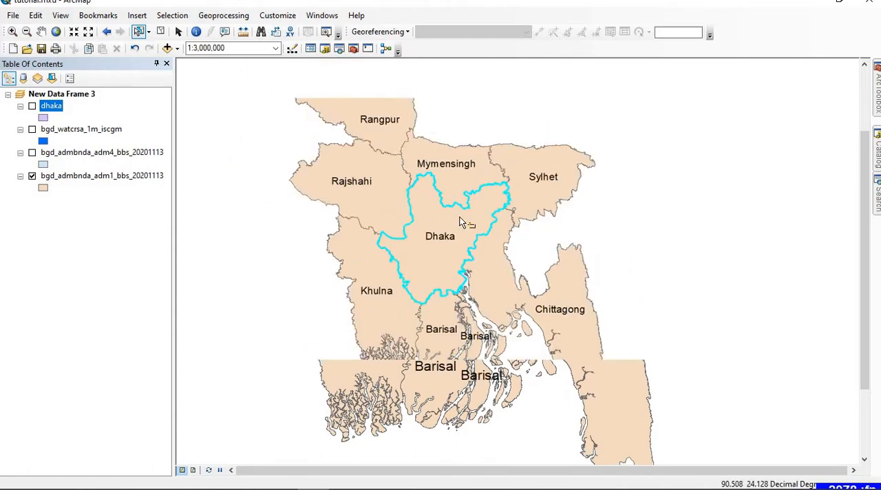
scroll(down, 3)
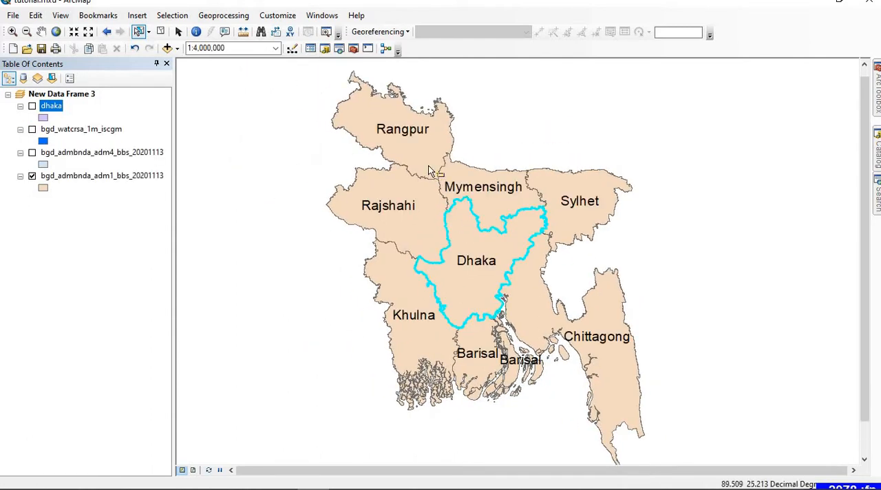
mouse_move(420, 149)
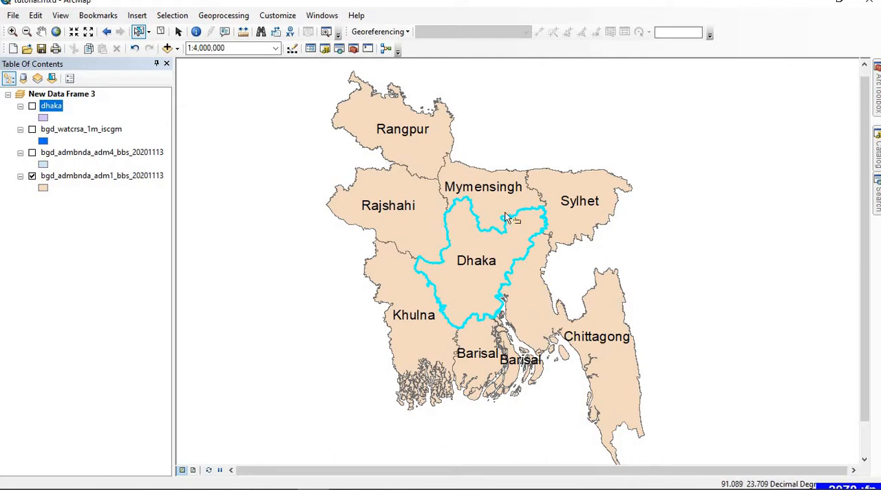
mouse_move(495, 267)
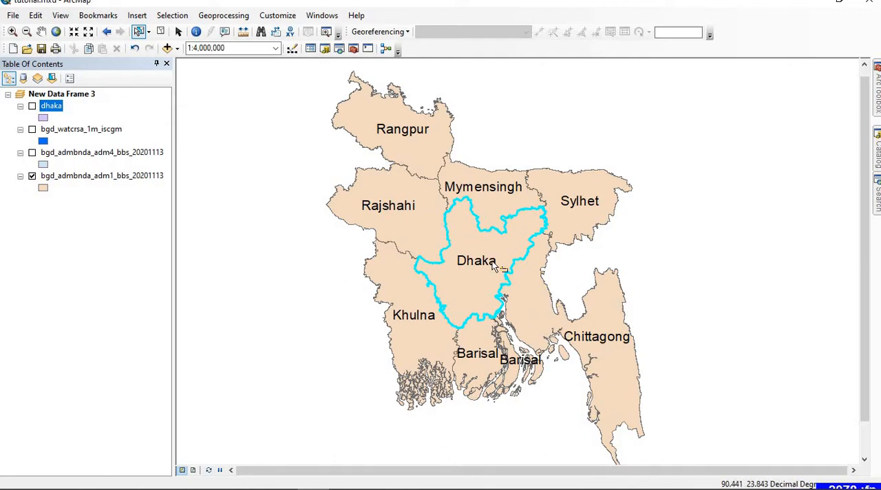
mouse_move(515, 232)
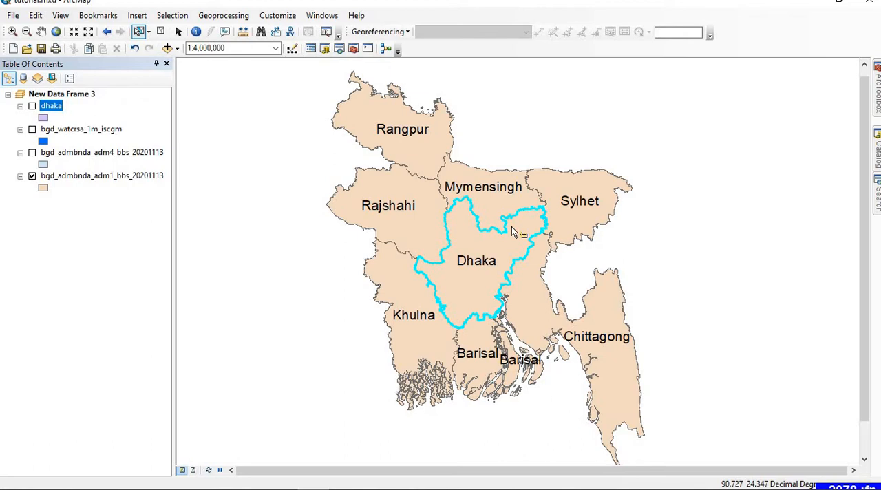
mouse_move(504, 258)
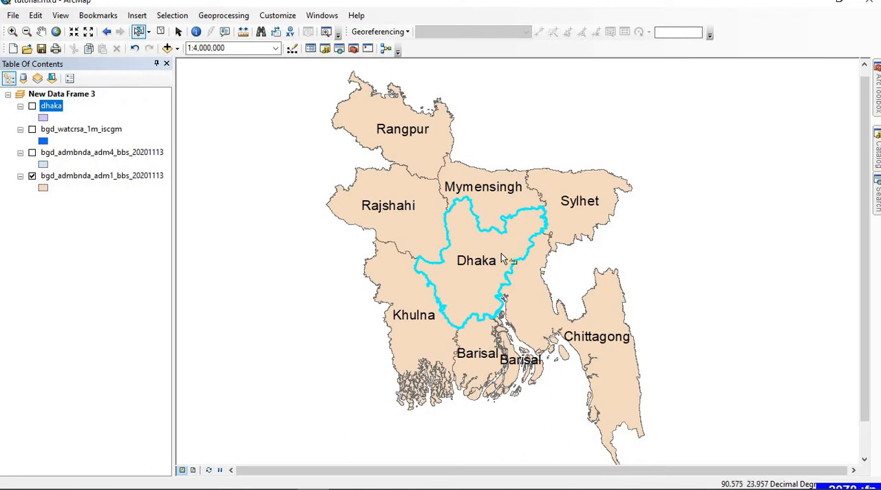
mouse_move(113, 255)
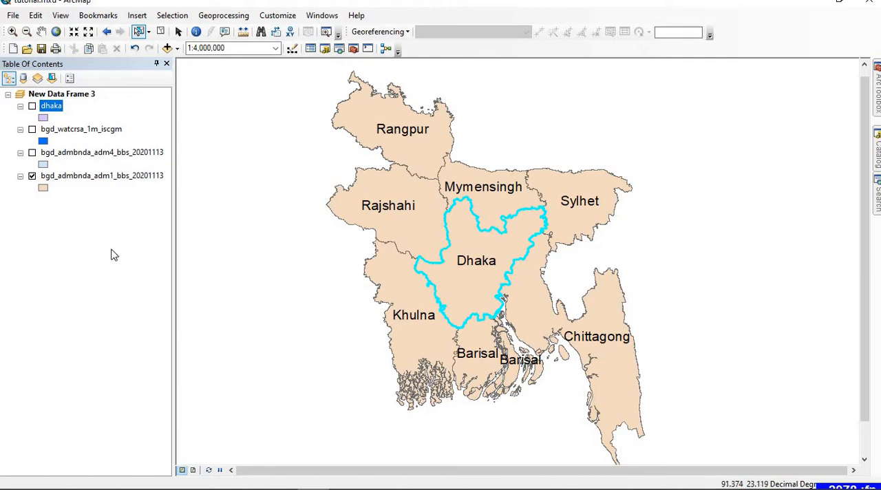
mouse_move(559, 164)
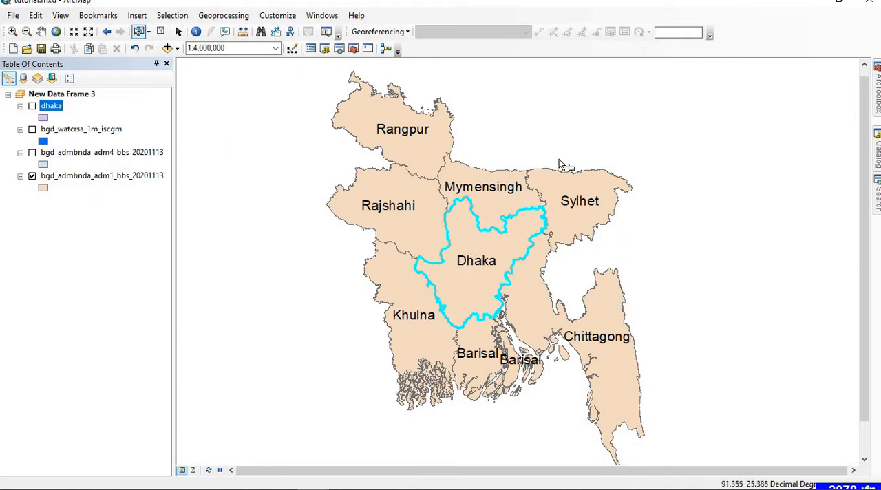
mouse_move(460, 177)
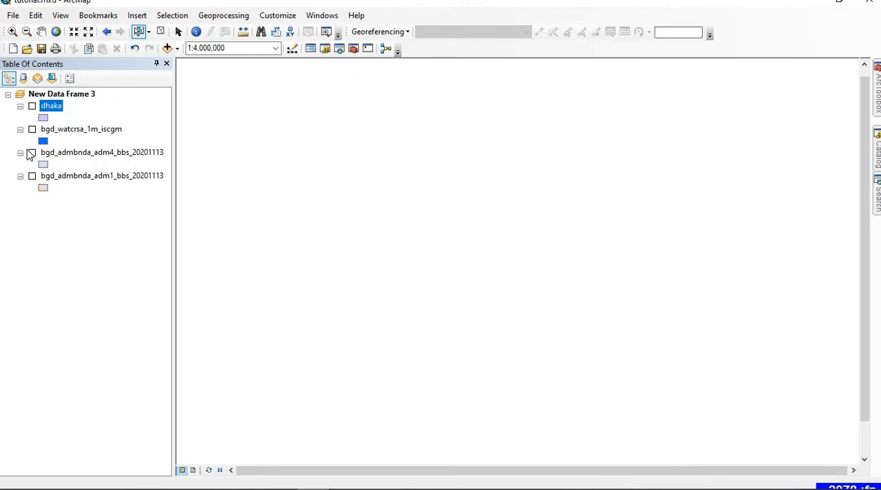
- Turn on the bgd_admbnda_adm4_bbs_20201113 layer to display the finer boundaries across Bangladesh
click(32, 152)
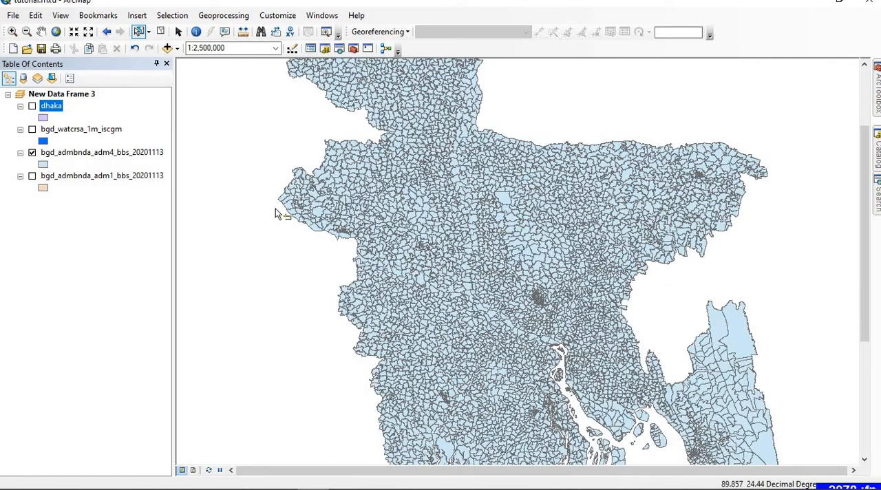
scroll(down, 3)
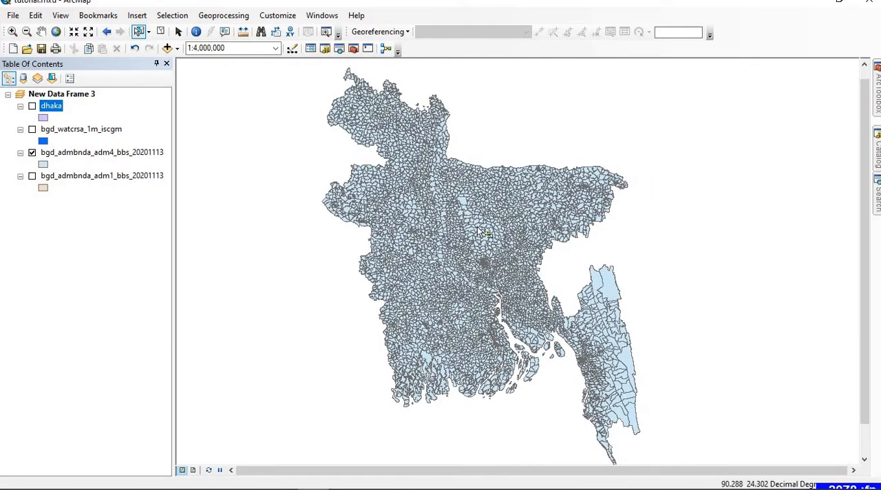
mouse_move(289, 284)
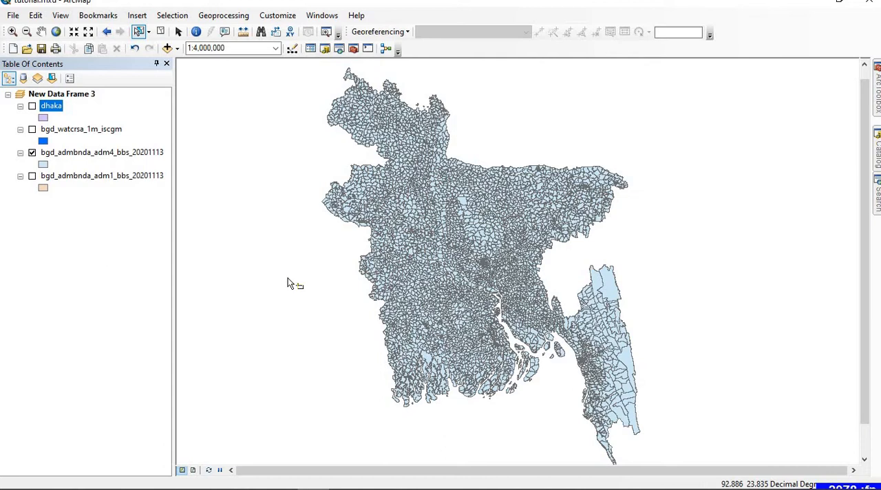
- Show the adm4 layer's attribute table listing its unions and division codes
right_click(102, 151)
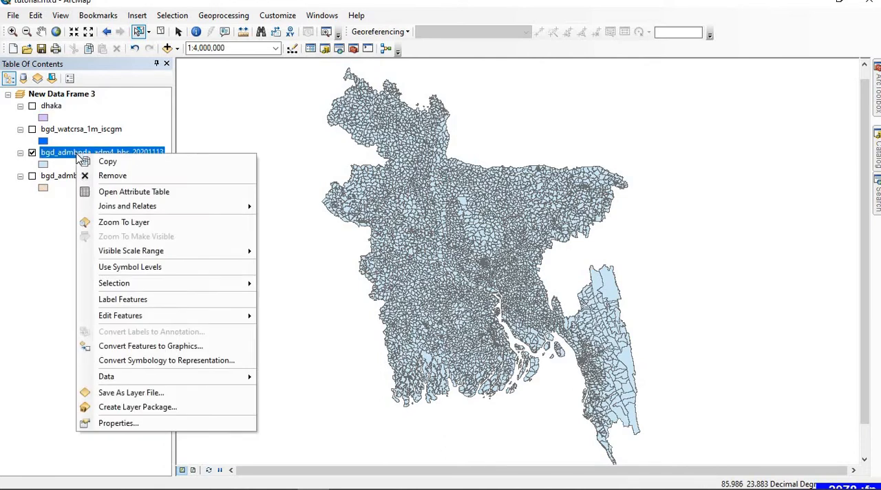
mouse_move(134, 191)
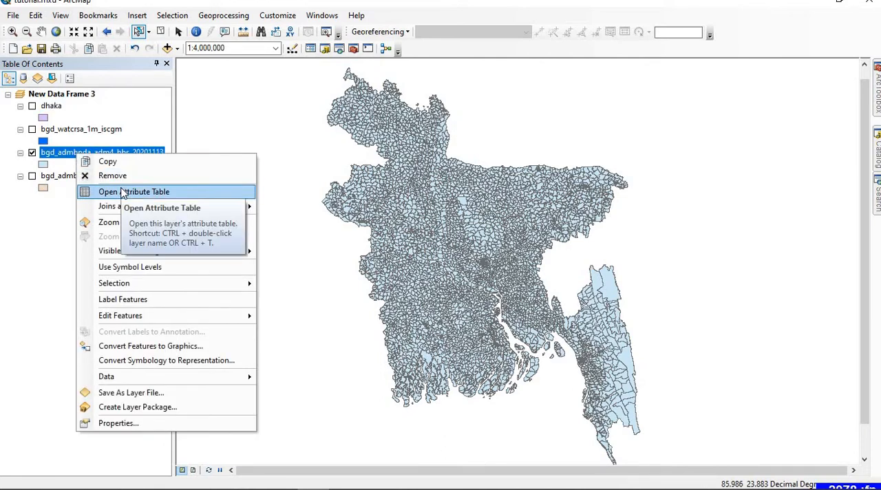
click(132, 192)
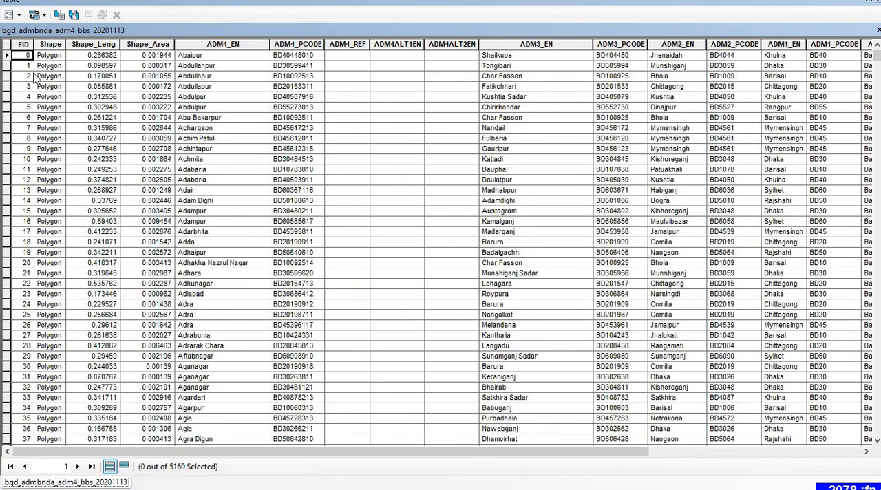
mouse_move(192, 67)
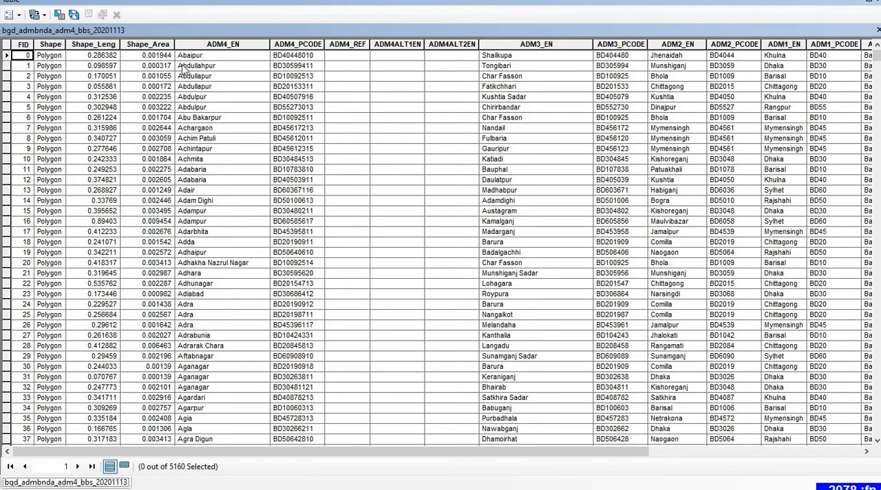
mouse_move(234, 62)
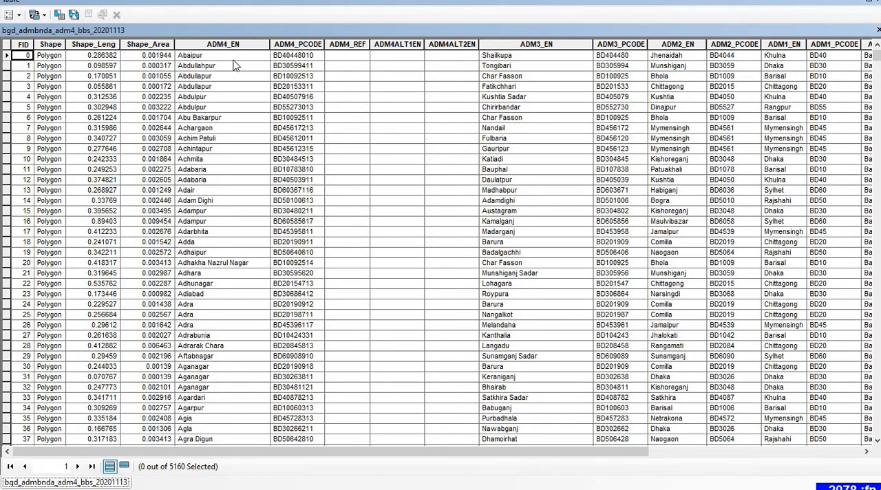
mouse_move(225, 62)
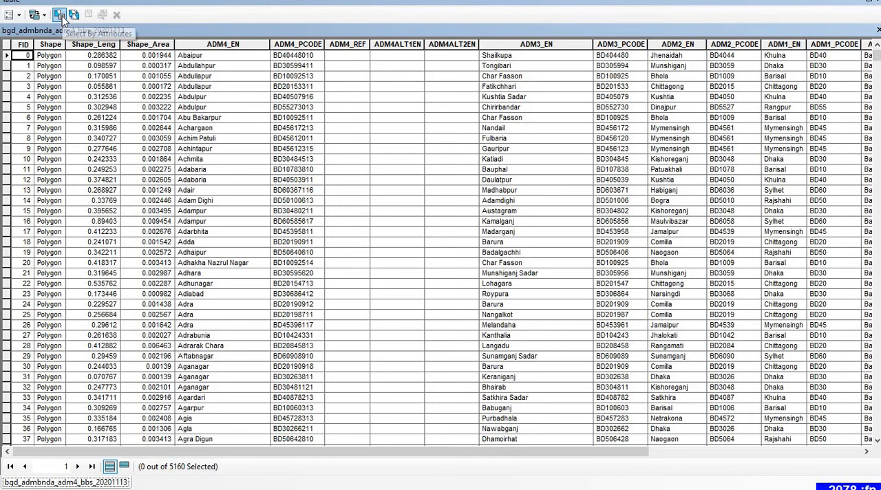
mouse_move(69, 17)
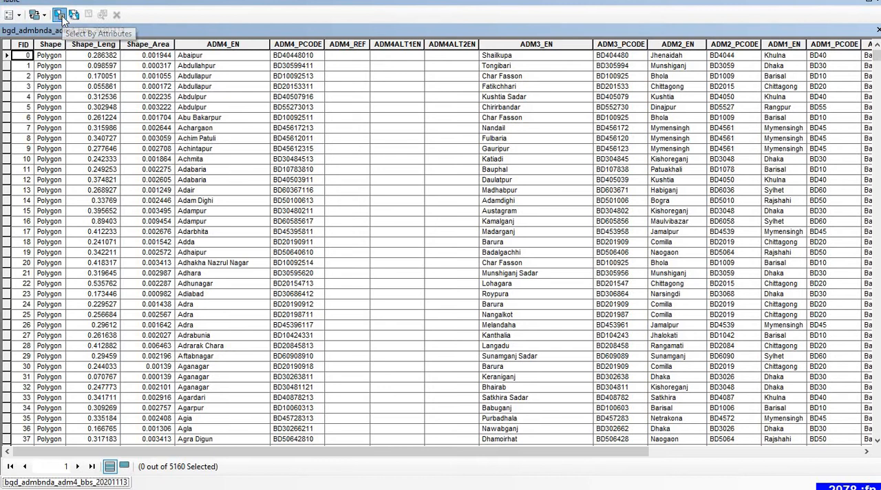
- Select By Attributes with "ADM4_EN" = 'Lakshmipur', picking the value from Get Unique Values, and apply it
click(60, 13)
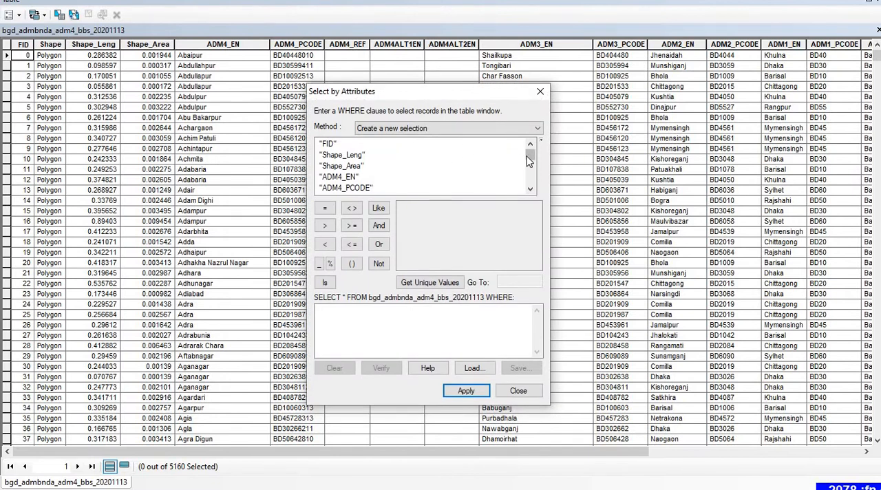
scroll(down, 3)
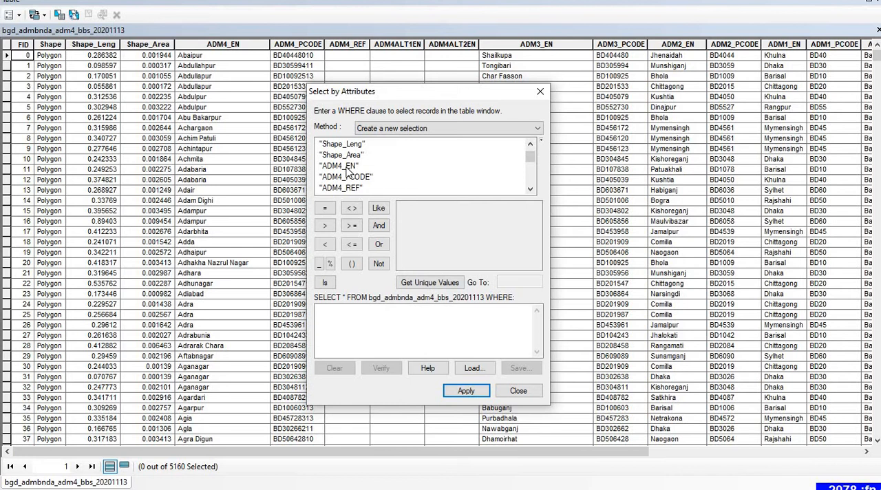
double_click(344, 166)
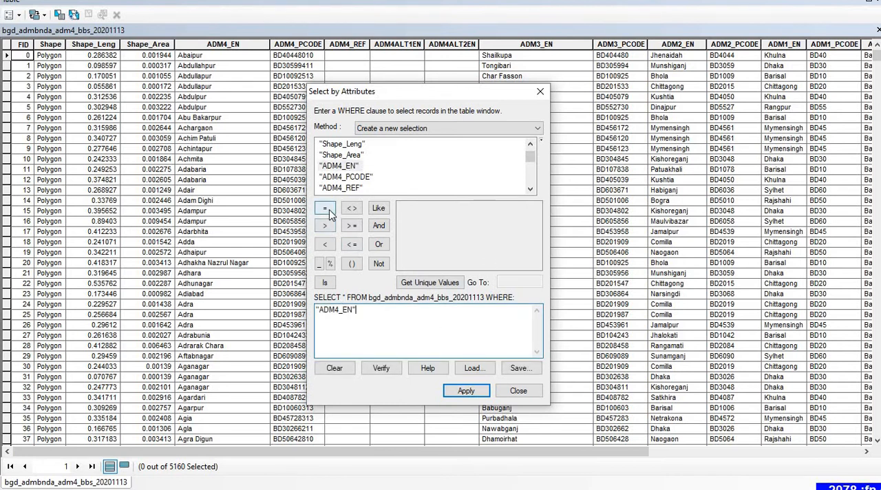
click(325, 208)
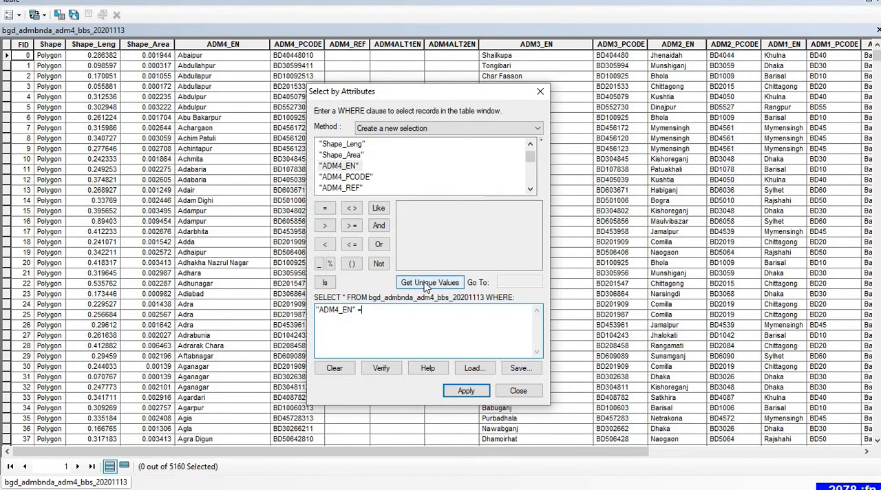
click(429, 282)
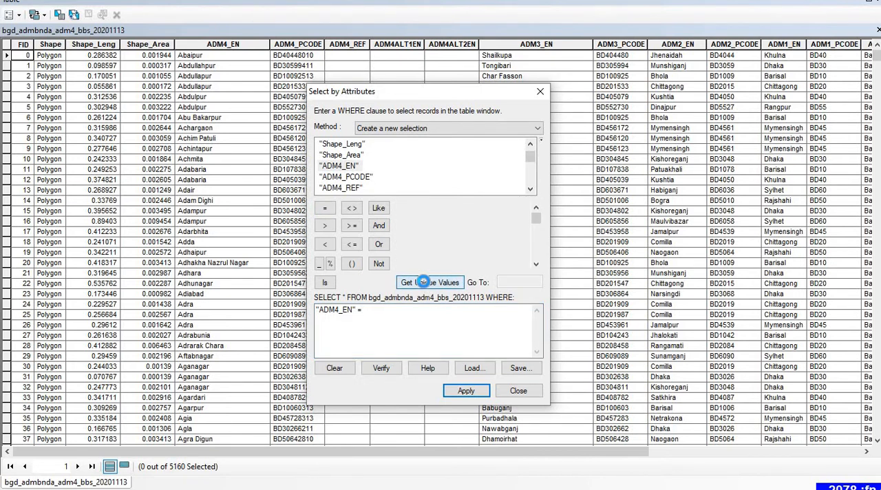
click(430, 281)
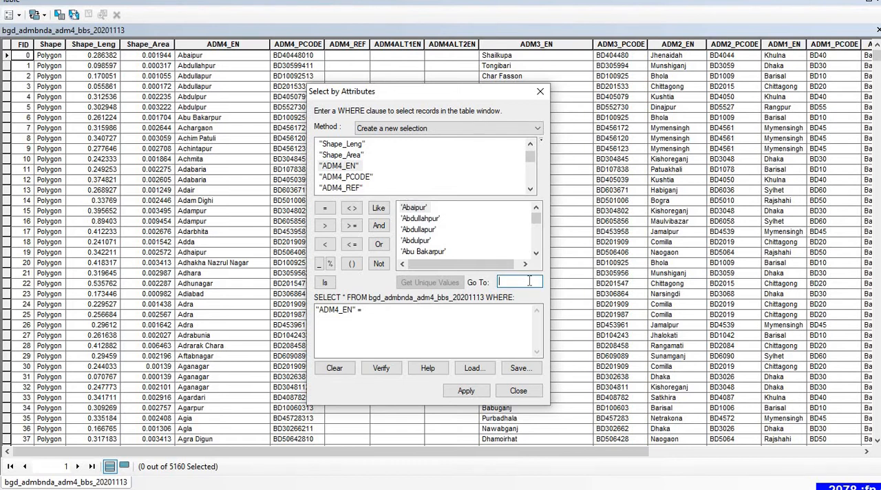
text(lakshmipu)
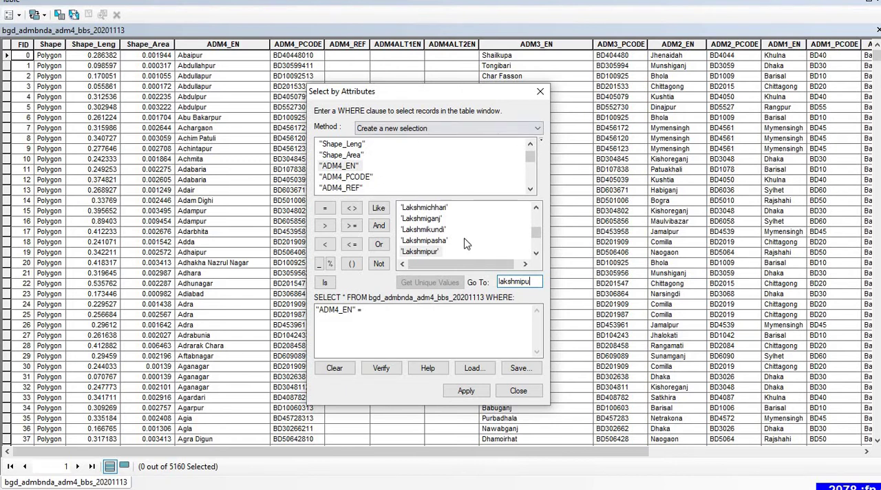
double_click(421, 251)
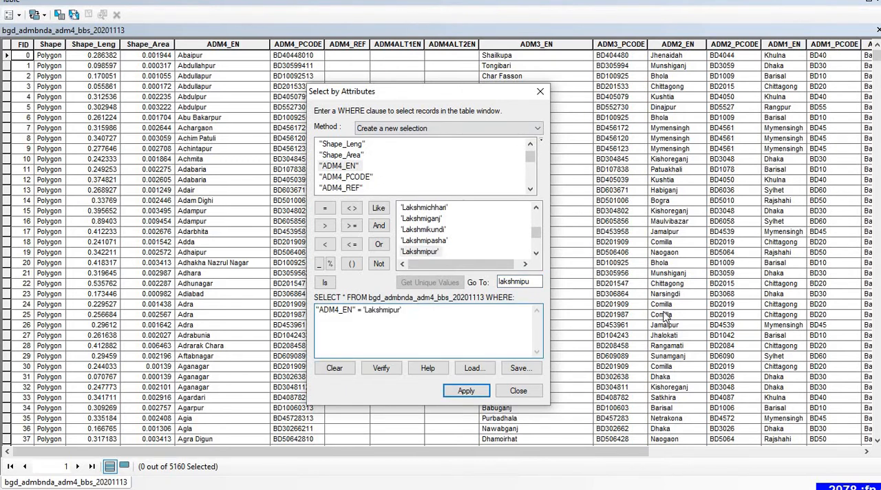
click(465, 391)
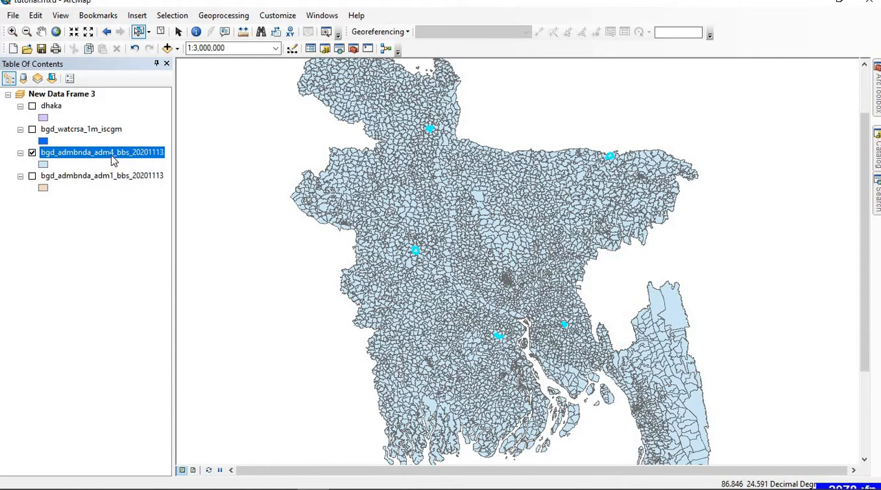
- Hide the adm4 layer, flick the rivers layer on then off, and show the adm1 division boundaries
right_click(113, 152)
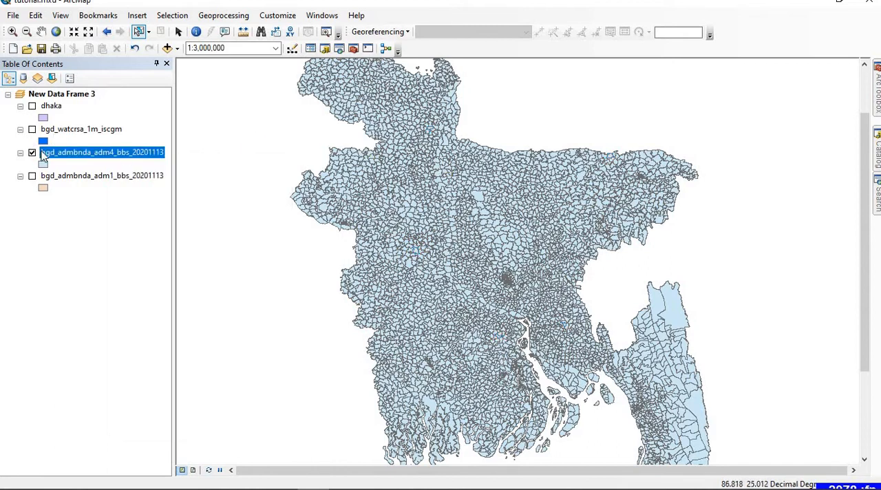
click(33, 151)
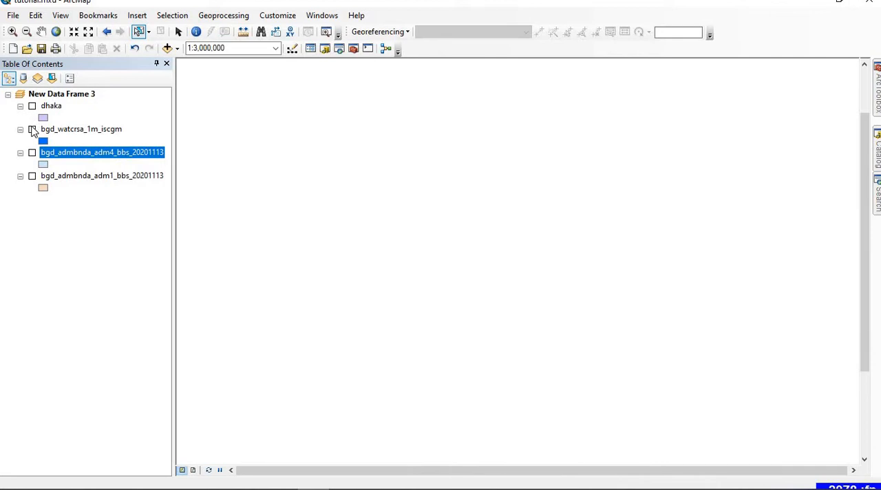
click(32, 129)
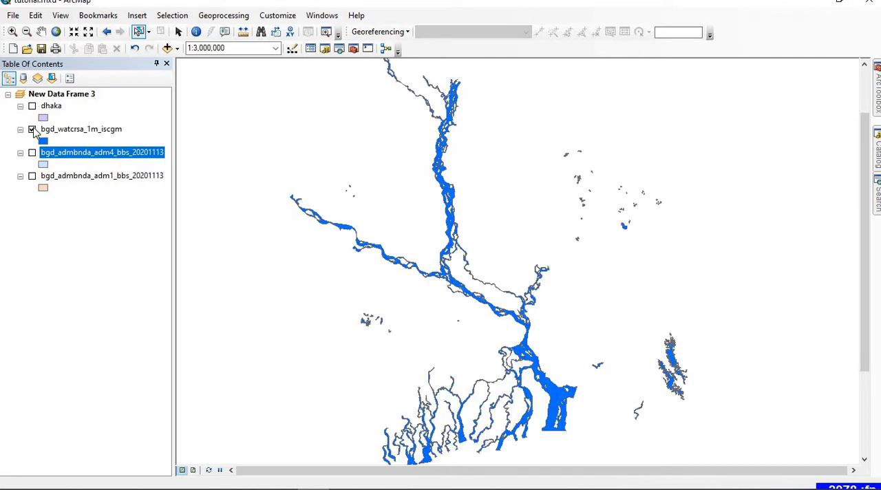
click(32, 129)
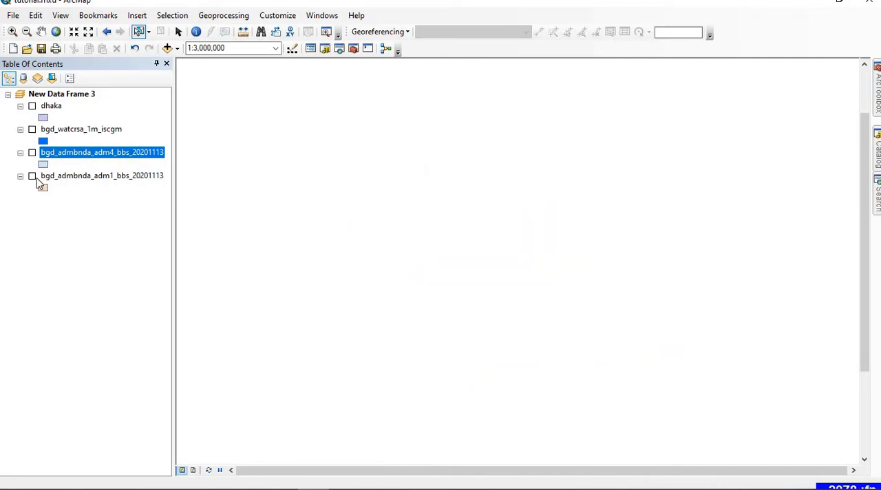
click(32, 175)
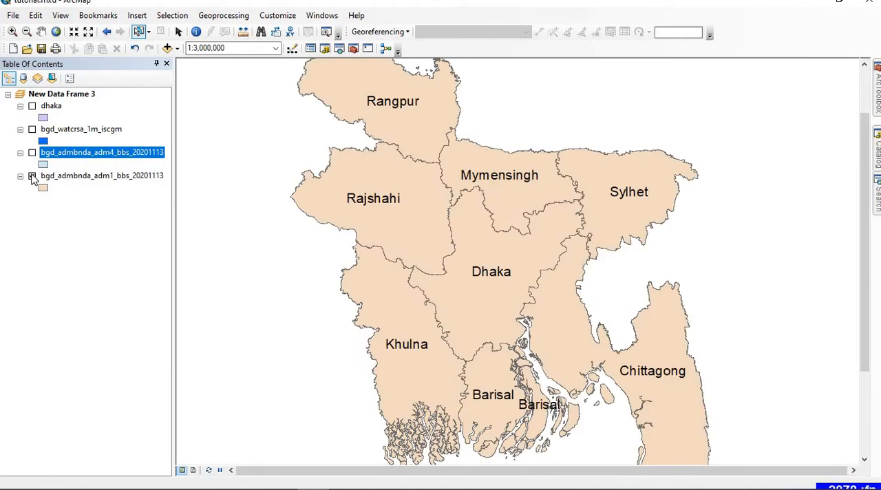
click(32, 175)
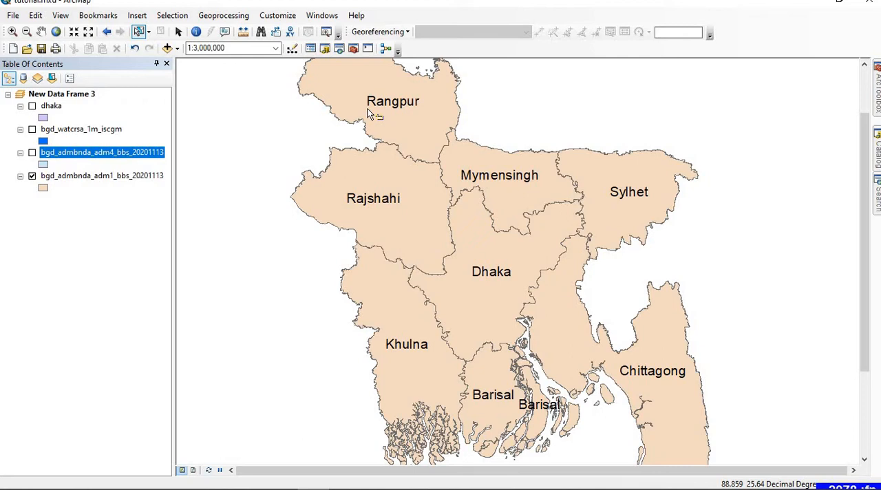
mouse_move(432, 163)
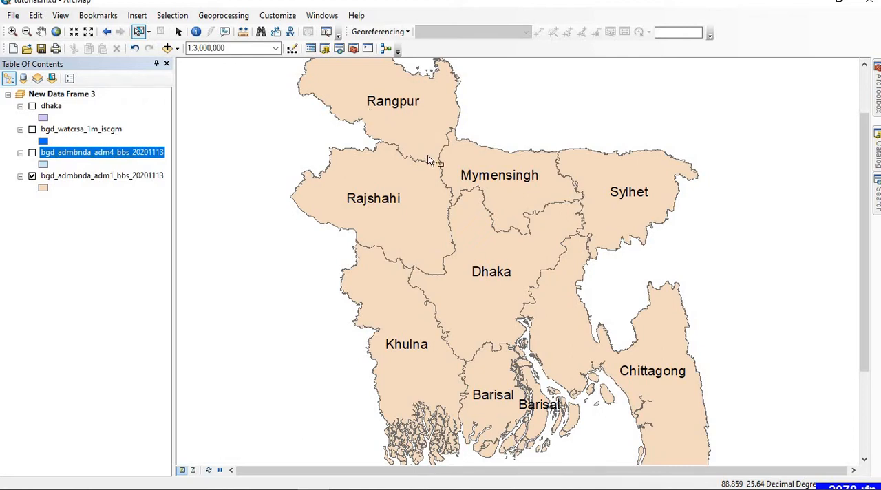
mouse_move(432, 162)
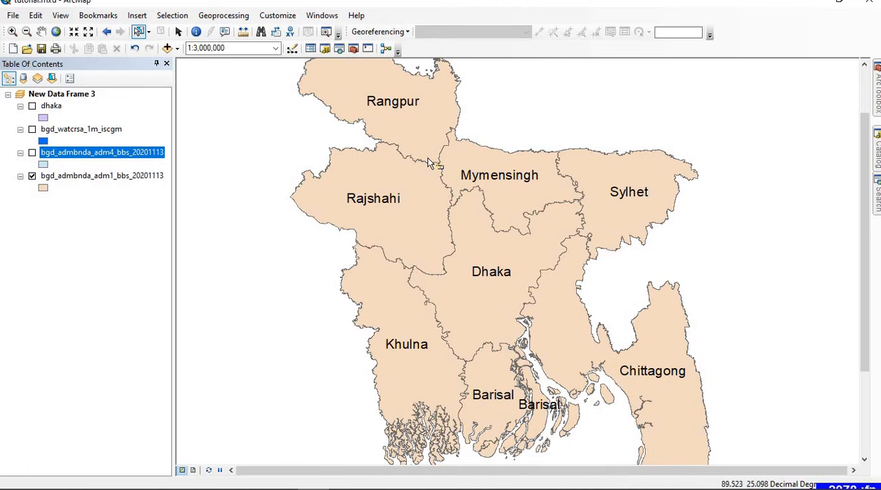
mouse_move(337, 129)
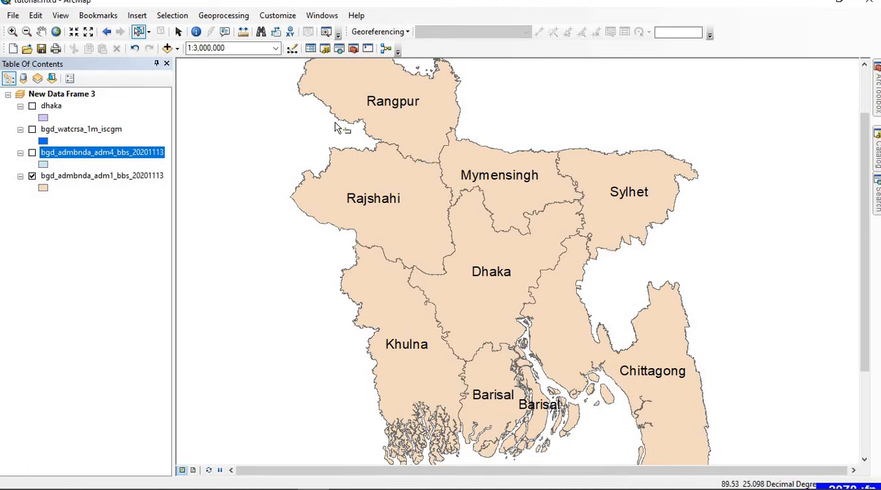
click(223, 15)
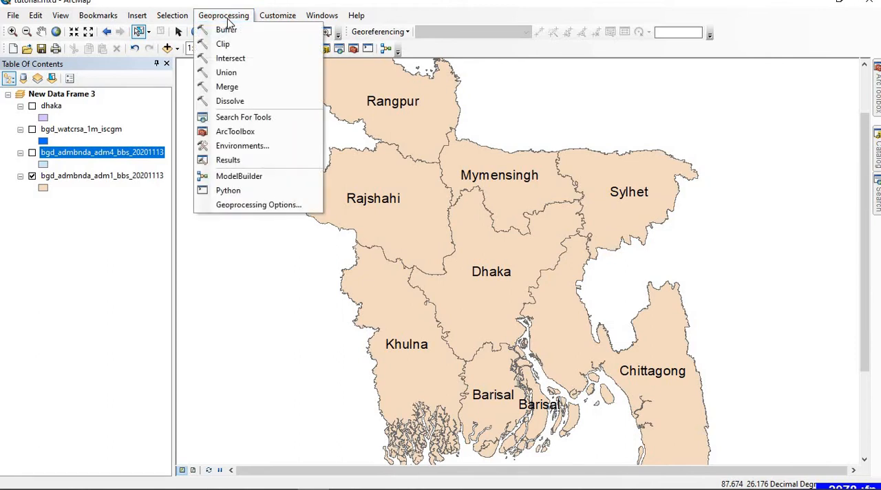
mouse_move(223, 44)
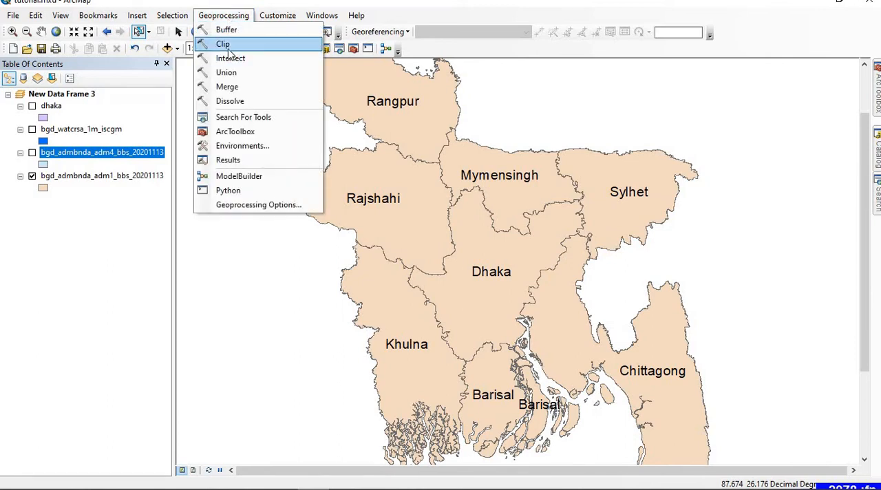
click(222, 44)
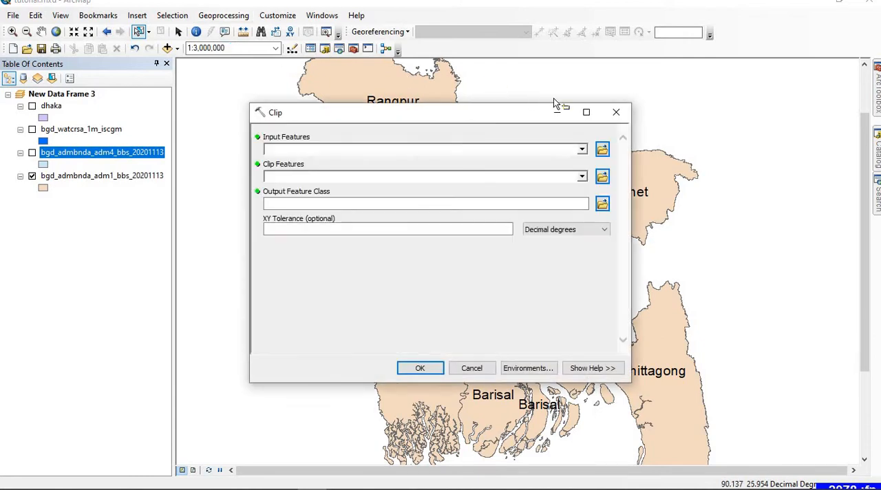
click(471, 367)
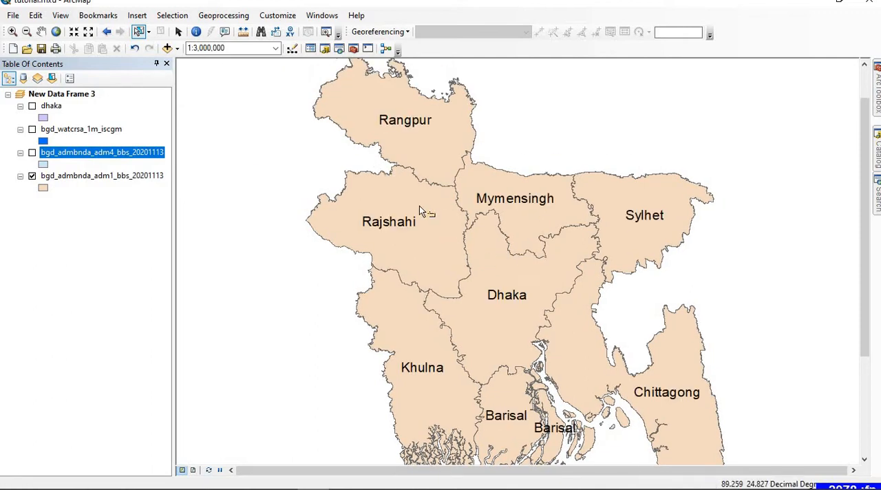
mouse_move(426, 209)
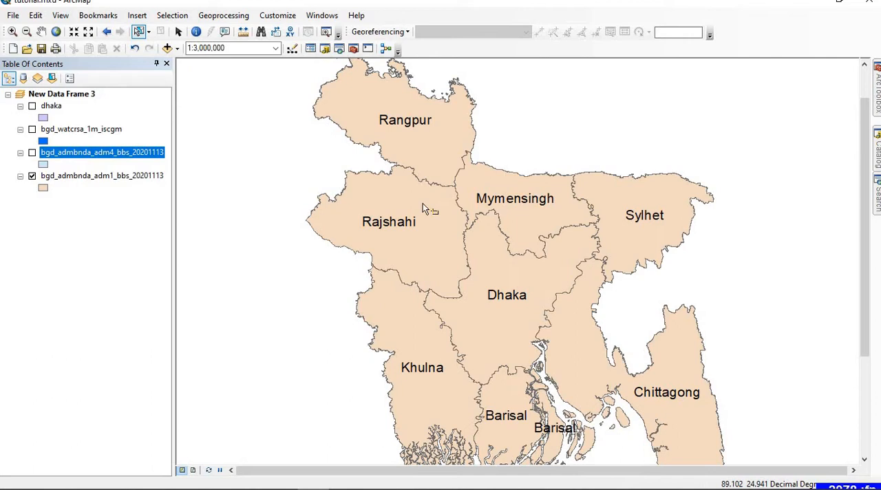
mouse_move(410, 187)
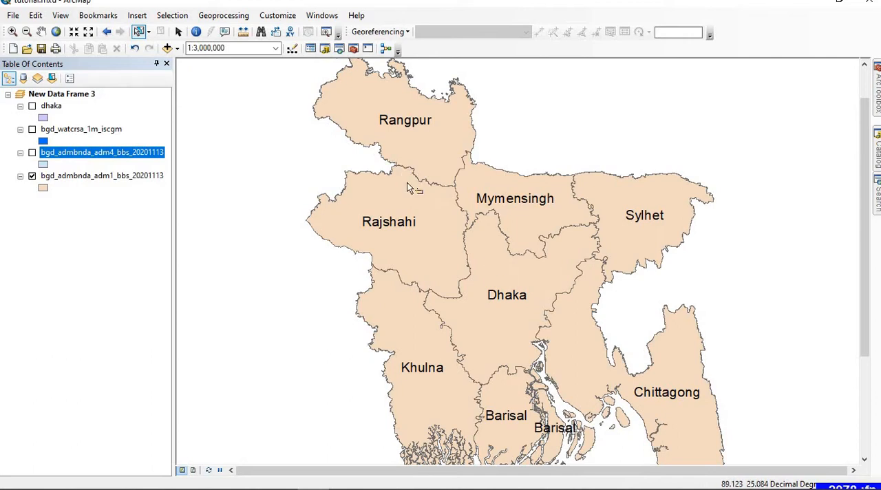
mouse_move(456, 270)
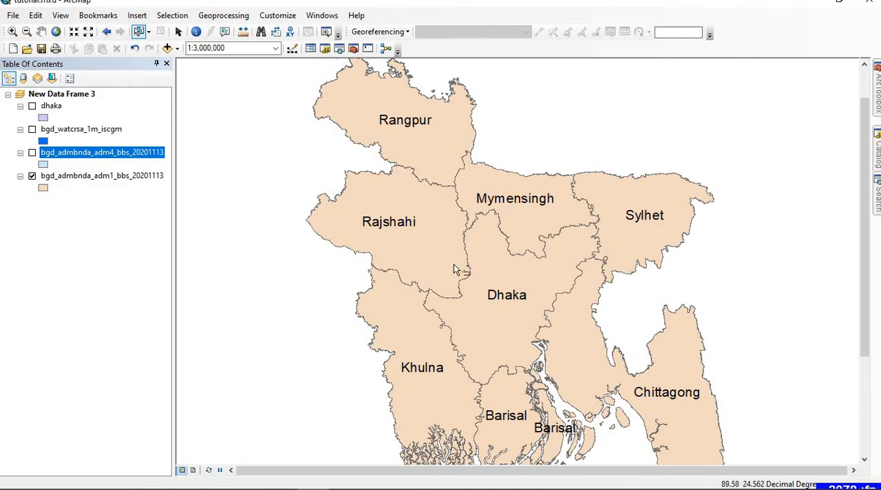
mouse_move(387, 113)
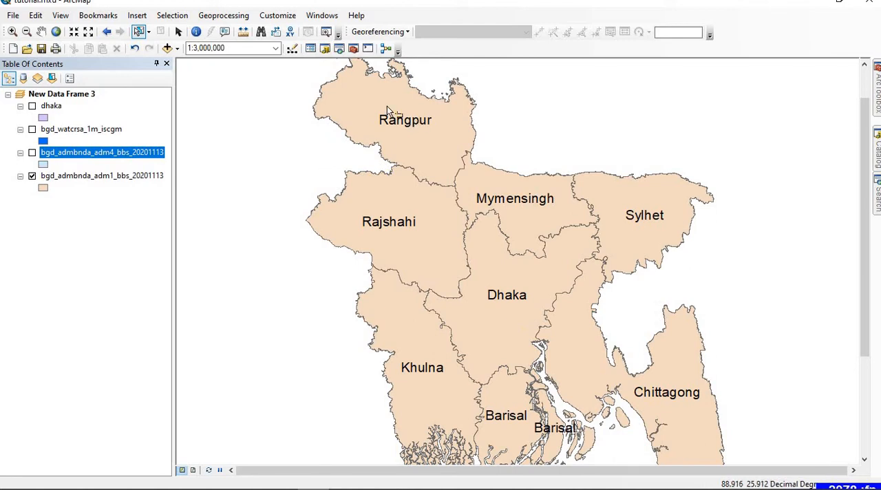
- Select Rangpur and set bgd_admbnda_adm1 as both Input and Clip Features in the Clip tool
click(387, 110)
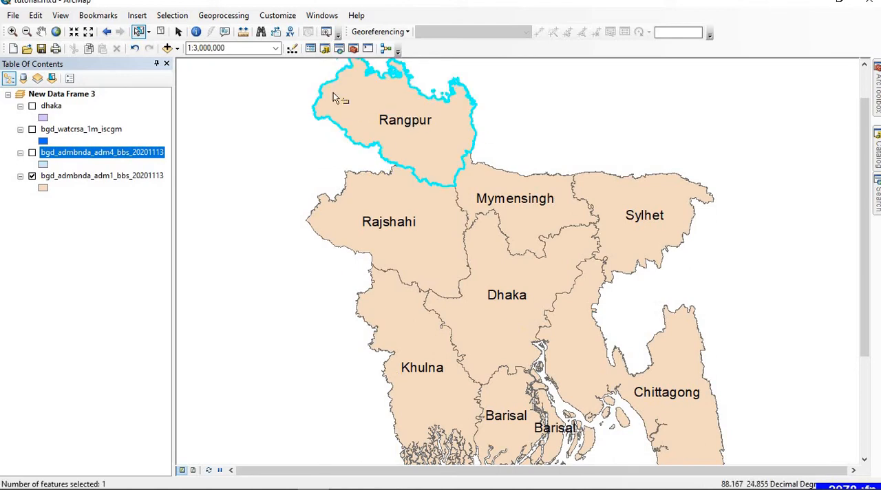
click(224, 16)
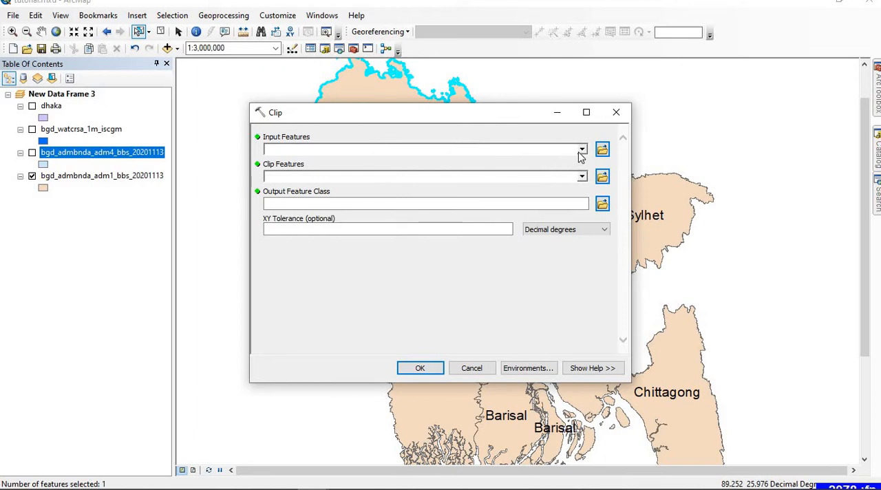
click(581, 149)
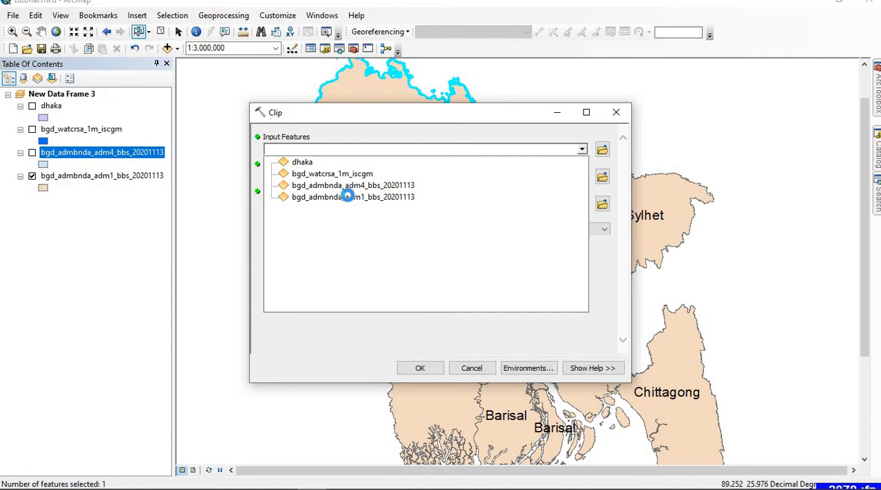
click(349, 196)
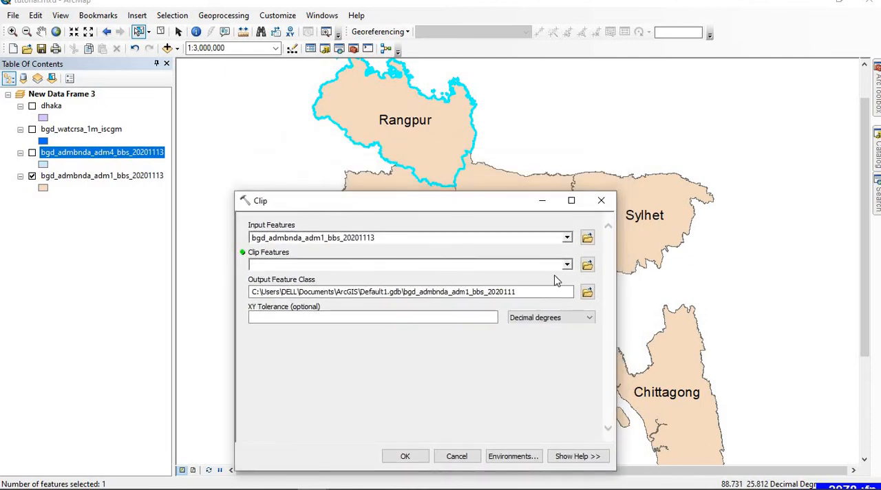
mouse_move(582, 284)
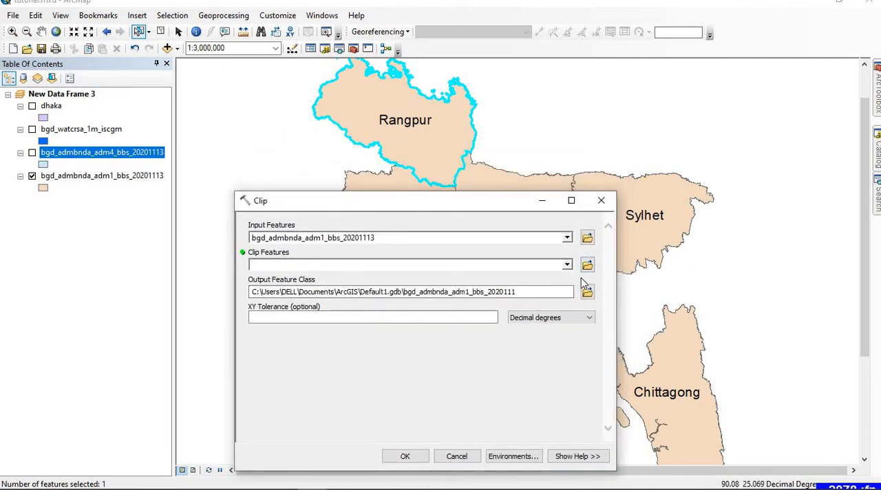
click(567, 264)
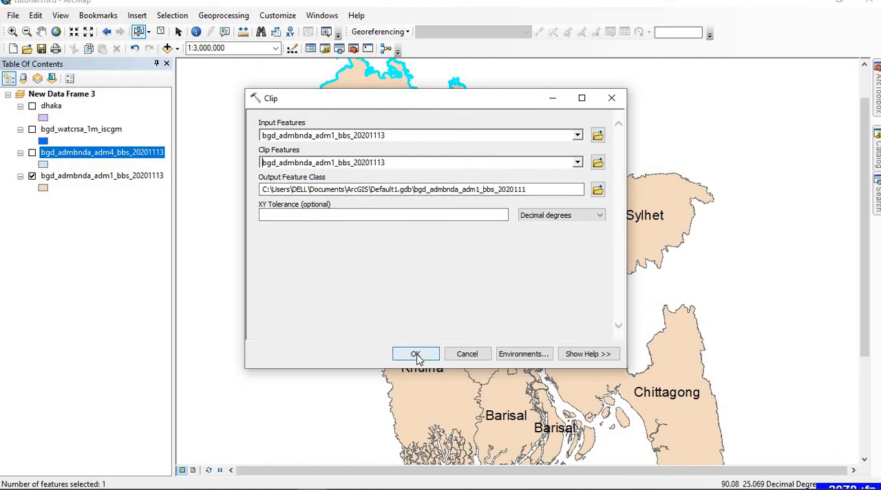
- Run the clip to create the Rangpur-only layer, then show the full divisions and hide the clipped layer
click(416, 353)
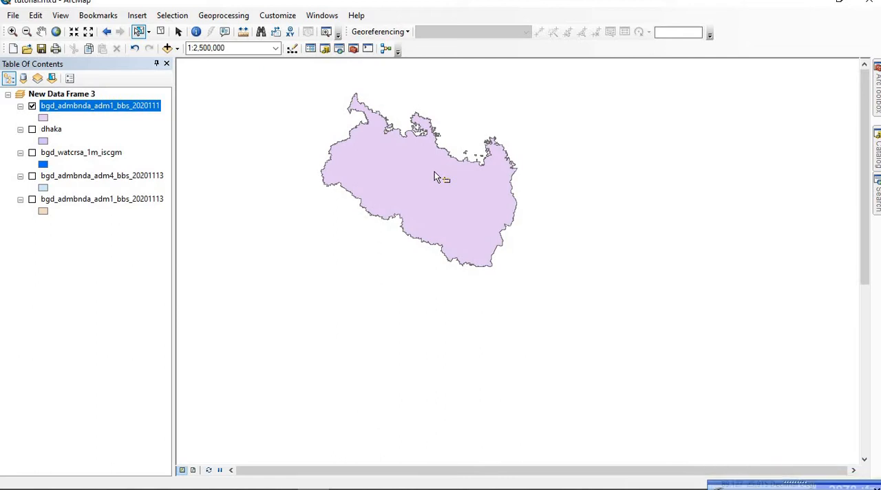
mouse_move(104, 112)
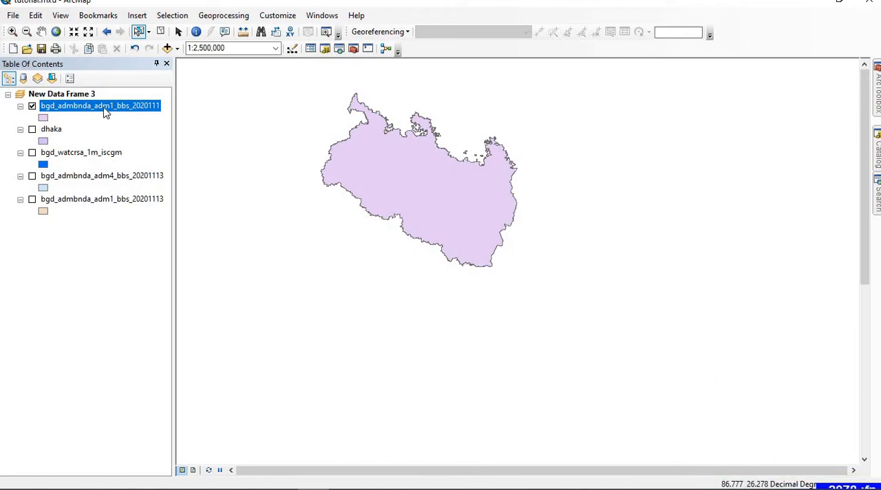
click(30, 198)
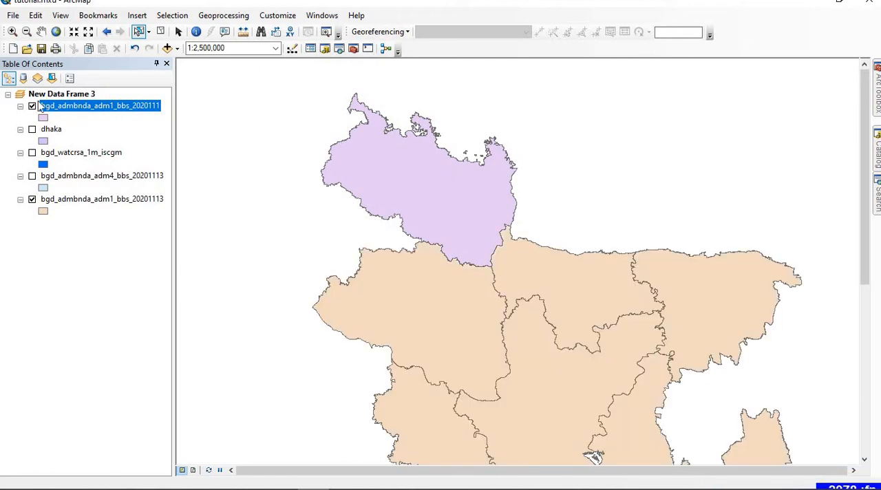
click(33, 108)
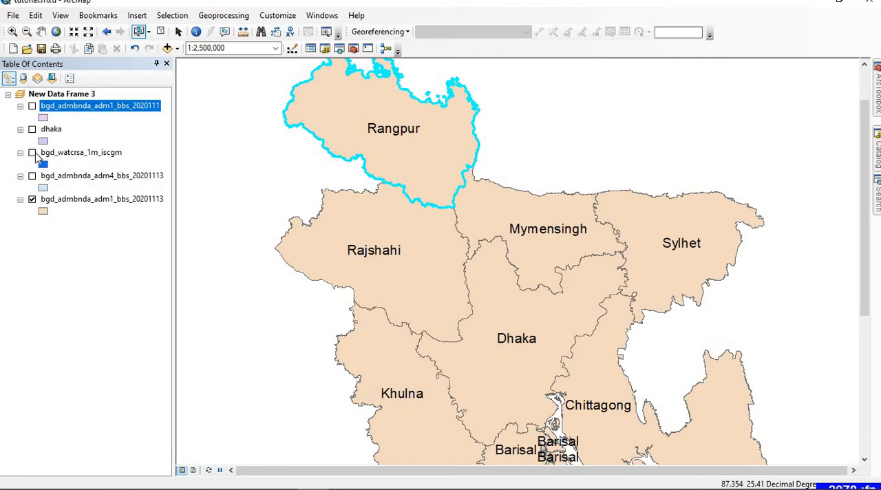
- Turn the rivers layer and the dhaka division layer back on together
click(33, 151)
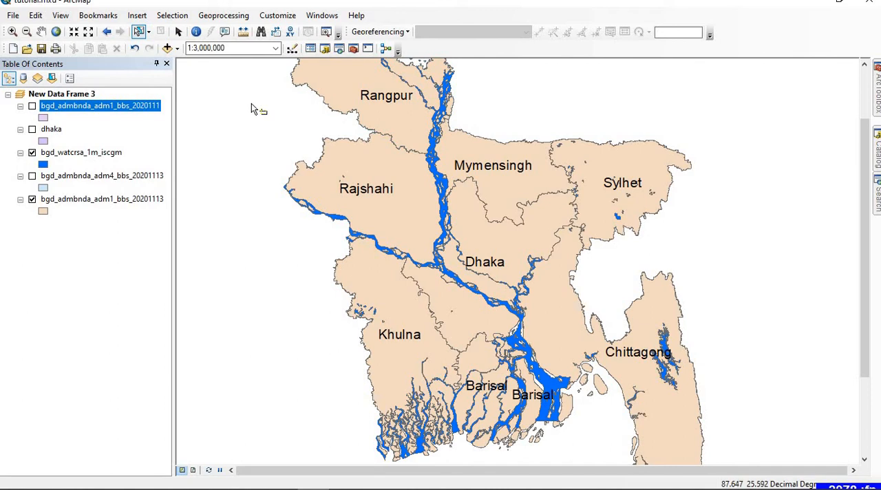
scroll(down, 3)
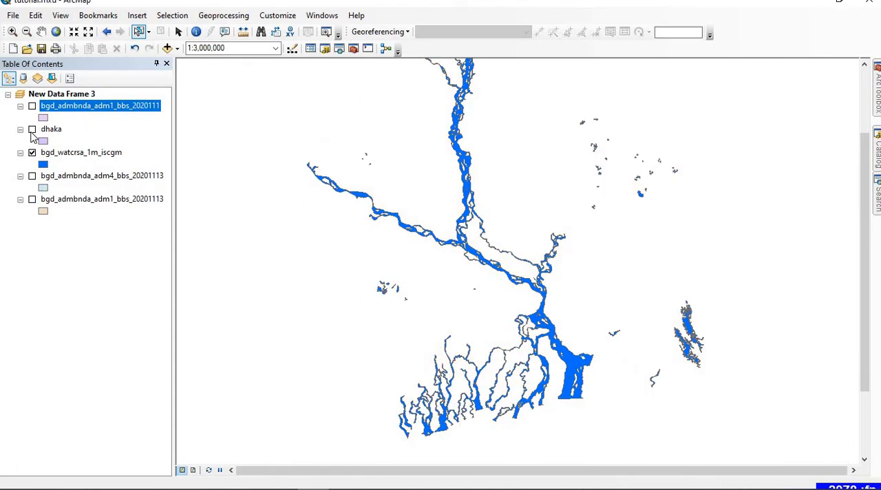
click(34, 130)
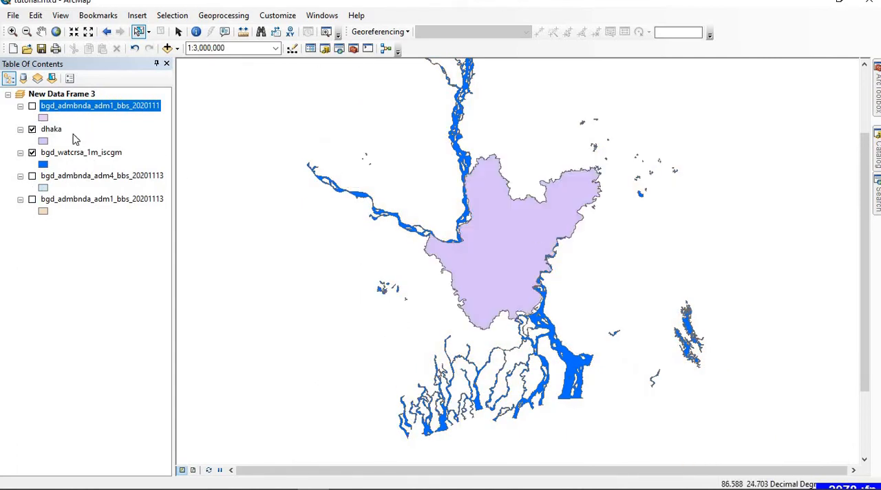
mouse_move(61, 164)
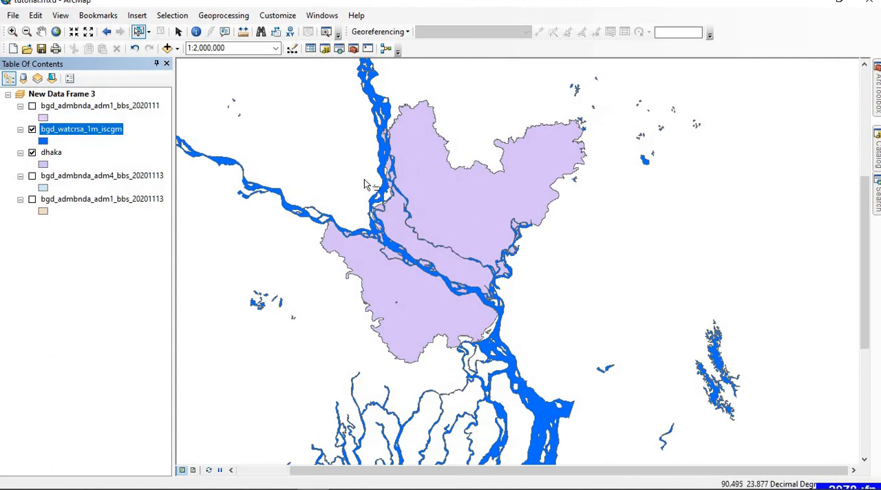
mouse_move(449, 271)
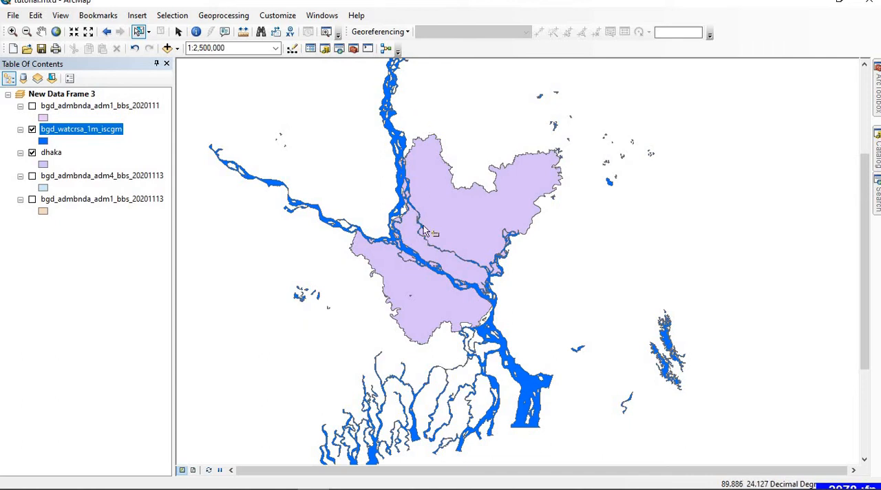
mouse_move(460, 187)
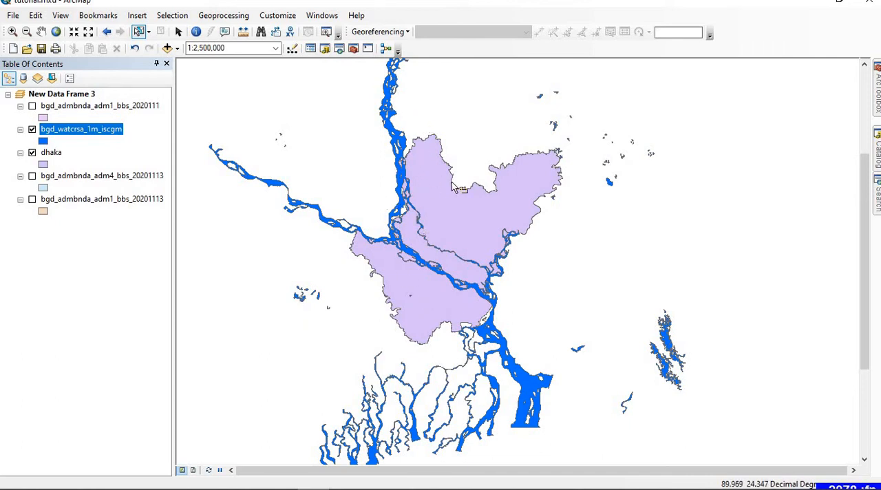
mouse_move(474, 229)
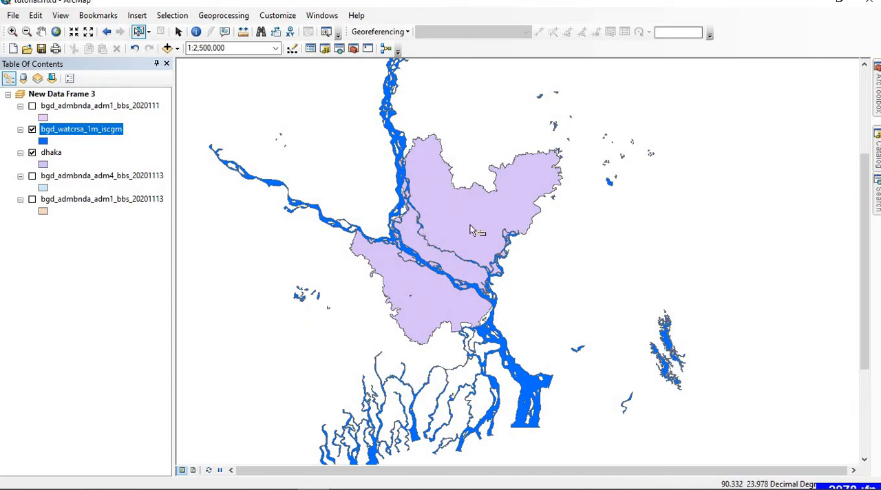
mouse_move(261, 121)
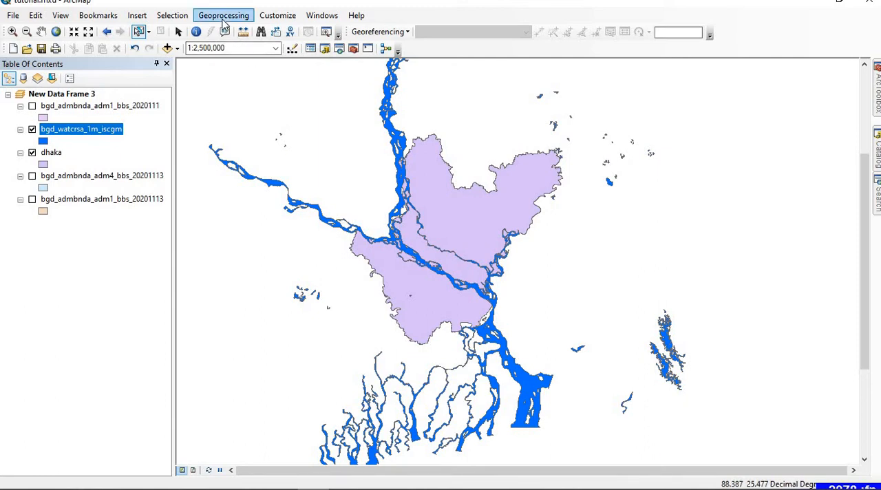
- Start a Clip with the rivers layer bgd_watcrsa_1m_iscgm as Input Features
click(223, 15)
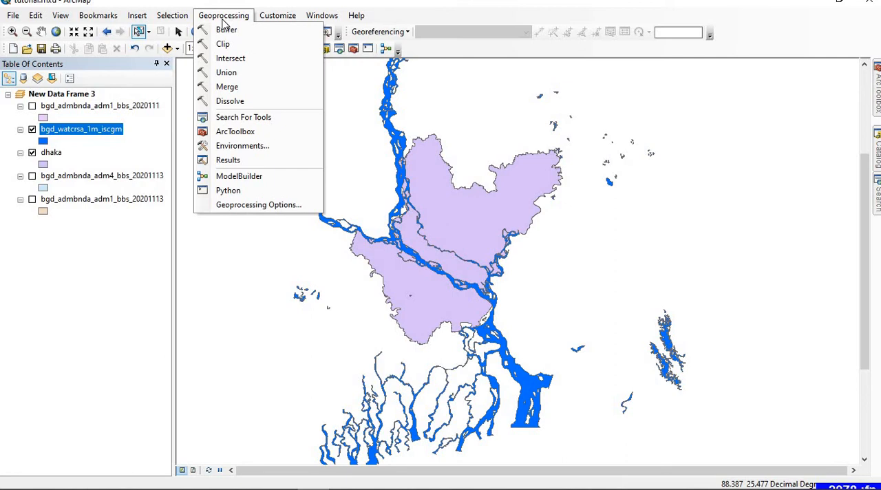
mouse_move(223, 43)
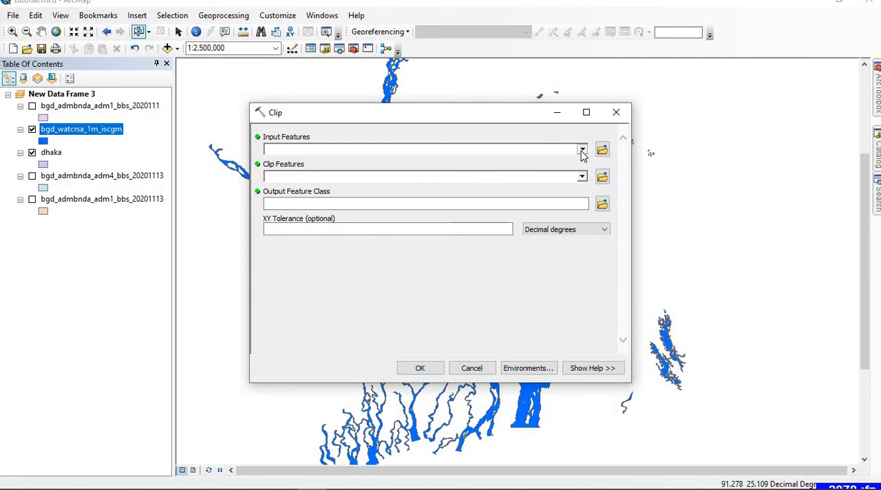
click(581, 149)
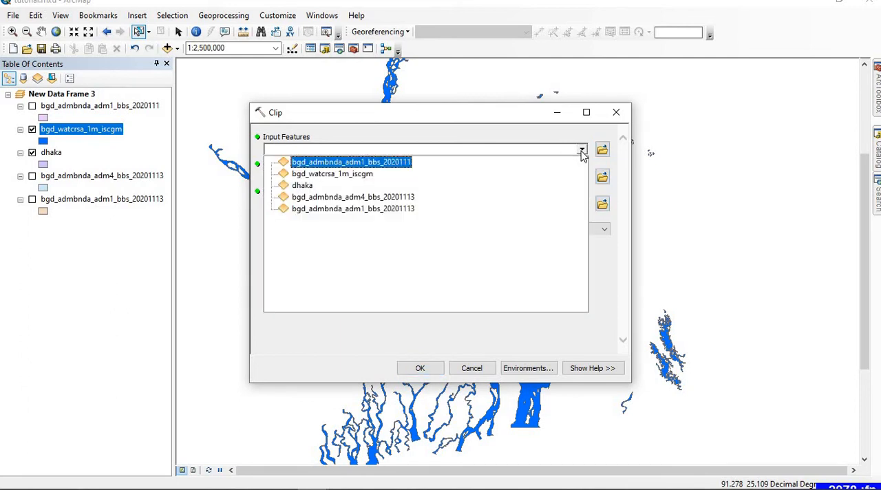
mouse_move(347, 174)
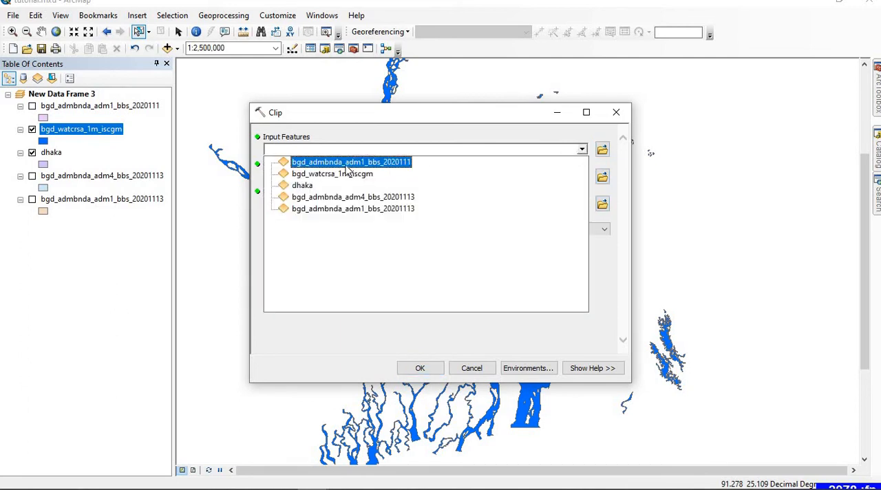
click(332, 174)
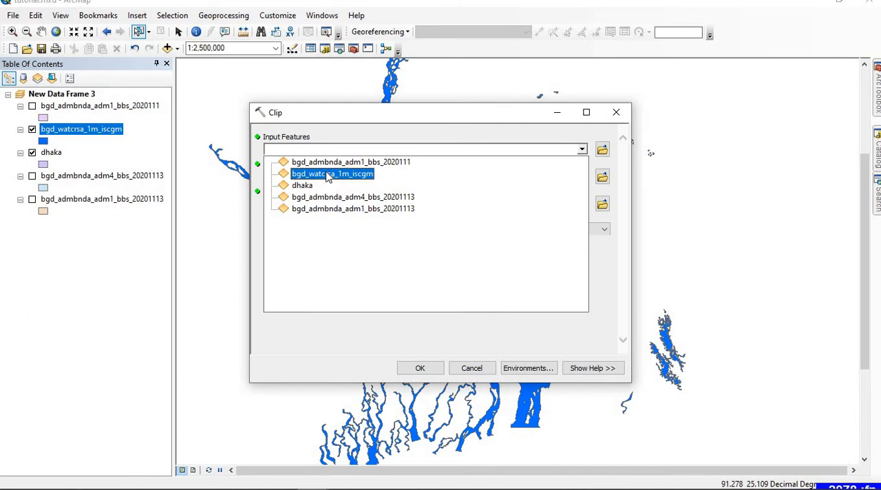
click(330, 174)
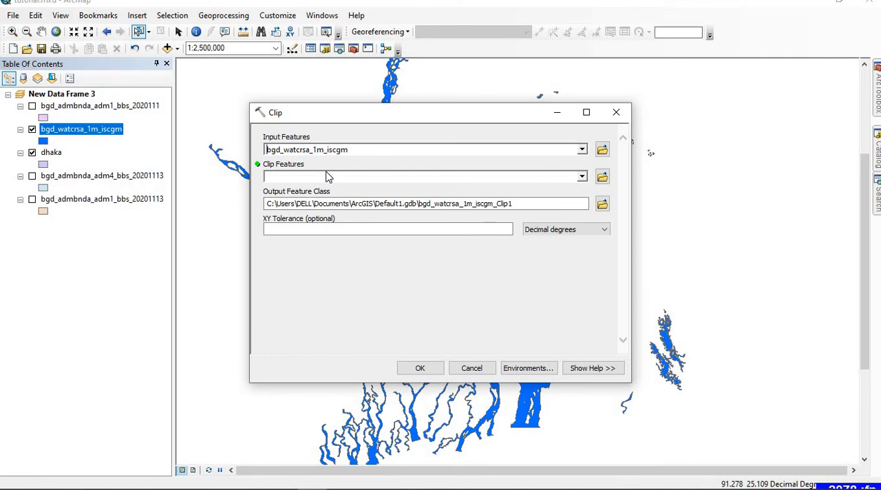
mouse_move(543, 174)
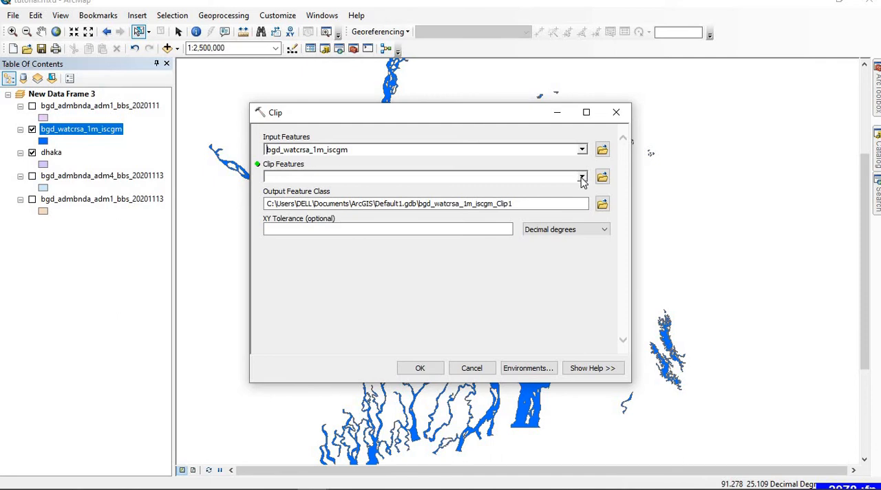
- Use dhaka as Clip Features and run it, producing bgd_watcrsa_1m_iscgm_Clip1
click(581, 177)
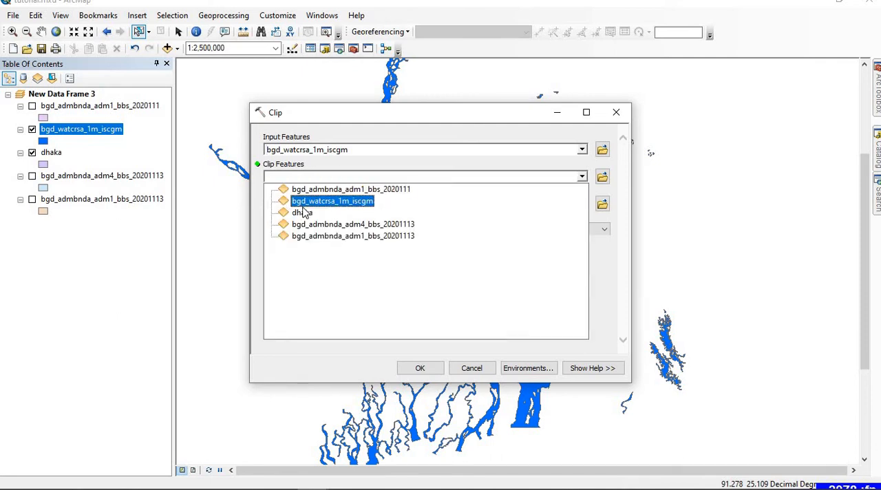
click(300, 212)
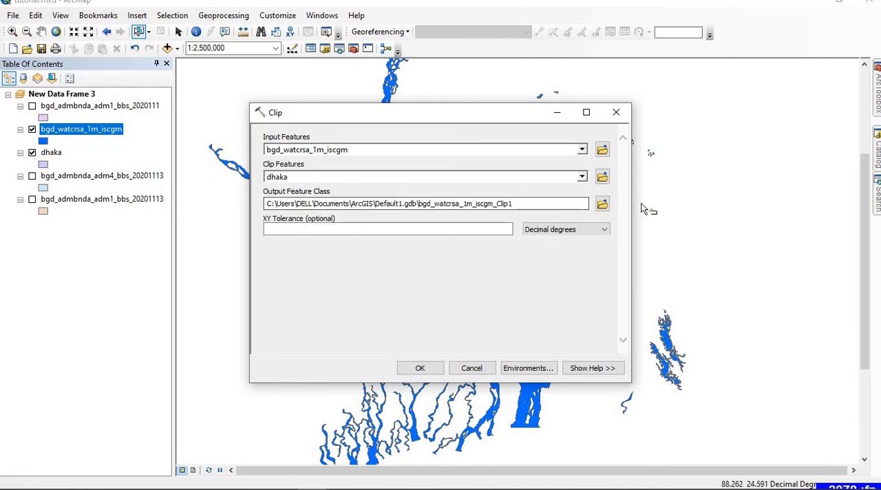
click(523, 204)
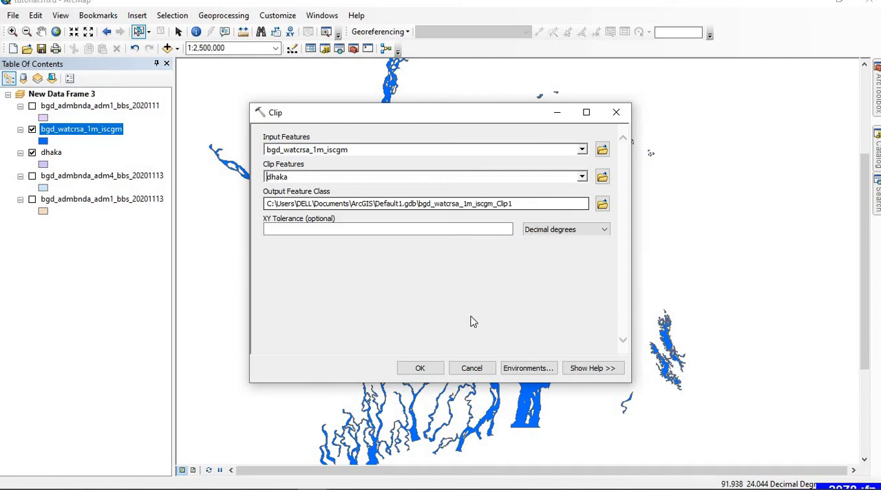
click(420, 368)
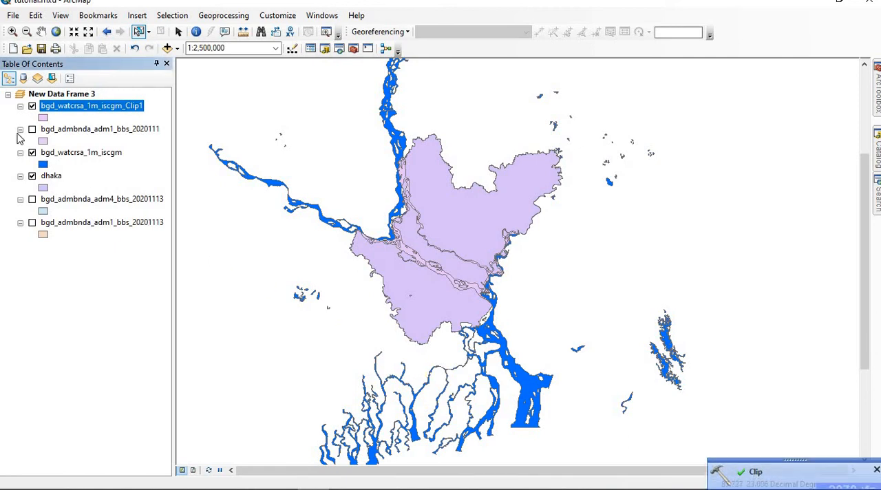
- Hide the original waterways layer and symbolize the Clip1 rivers with a blue fill
click(33, 151)
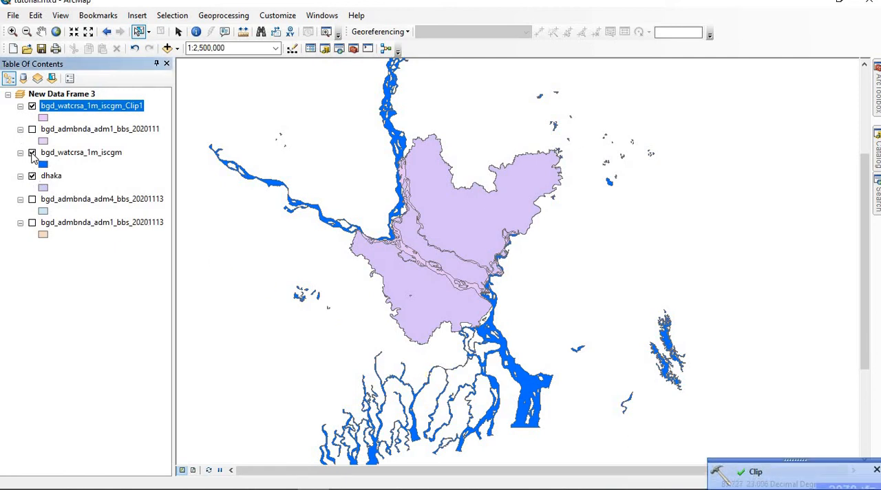
click(31, 151)
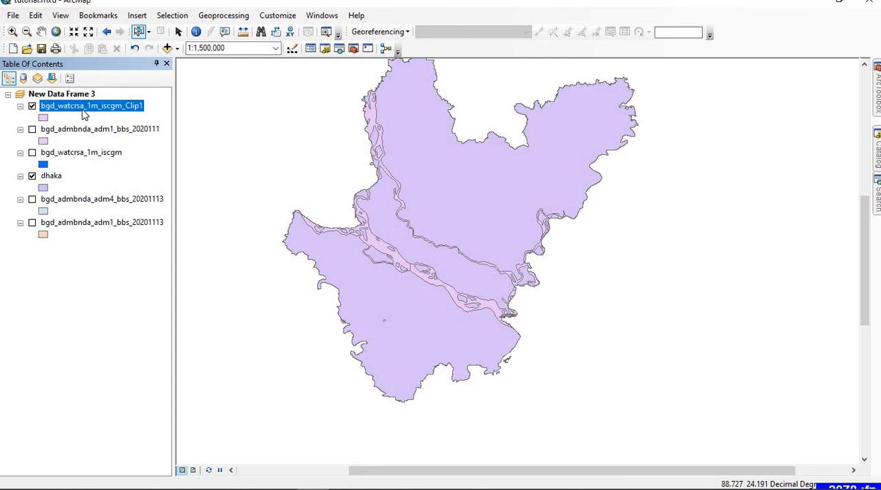
click(42, 118)
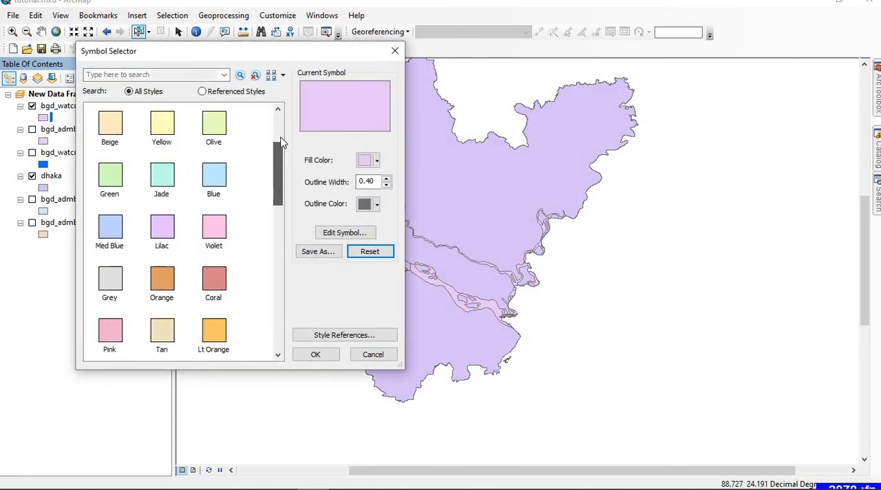
click(376, 159)
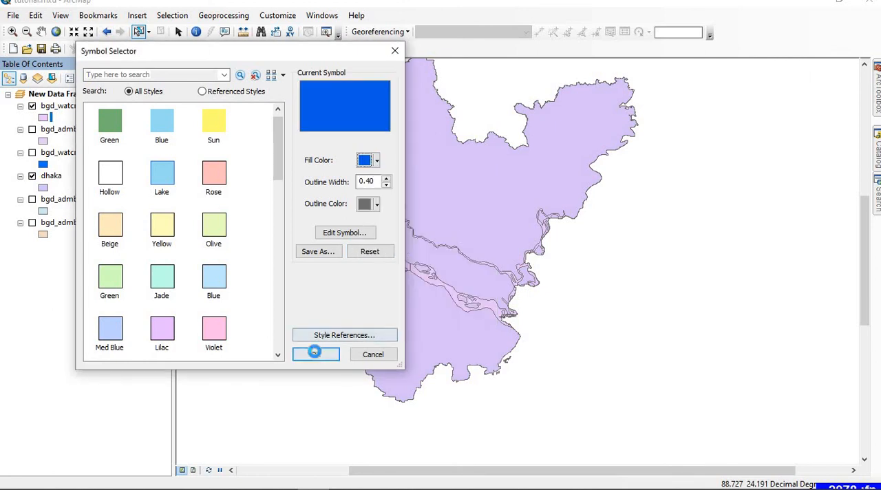
click(315, 354)
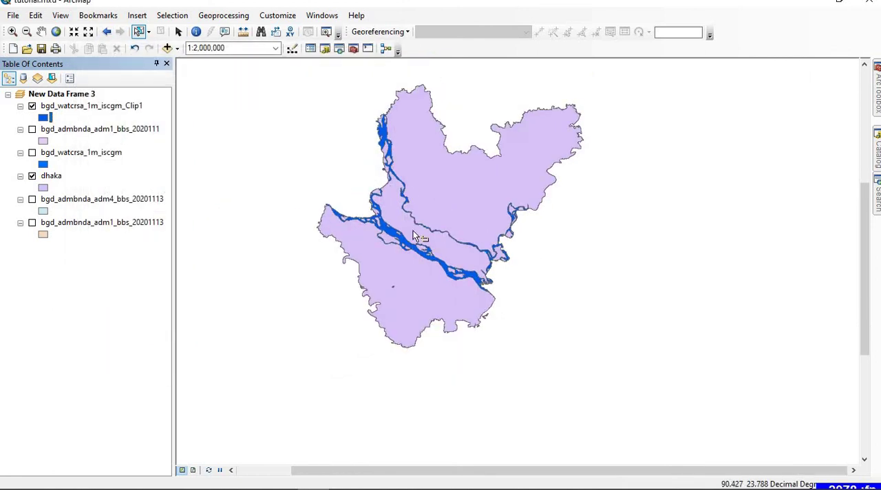